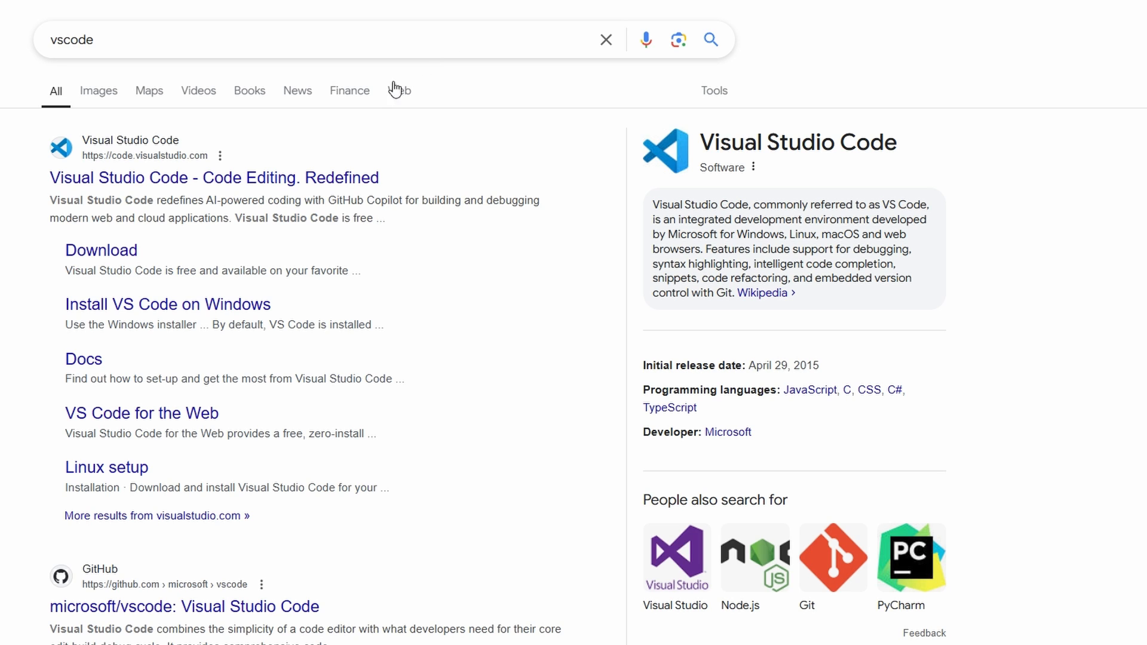
{"action": "mouse_move", "coordinate": [280, 138]}
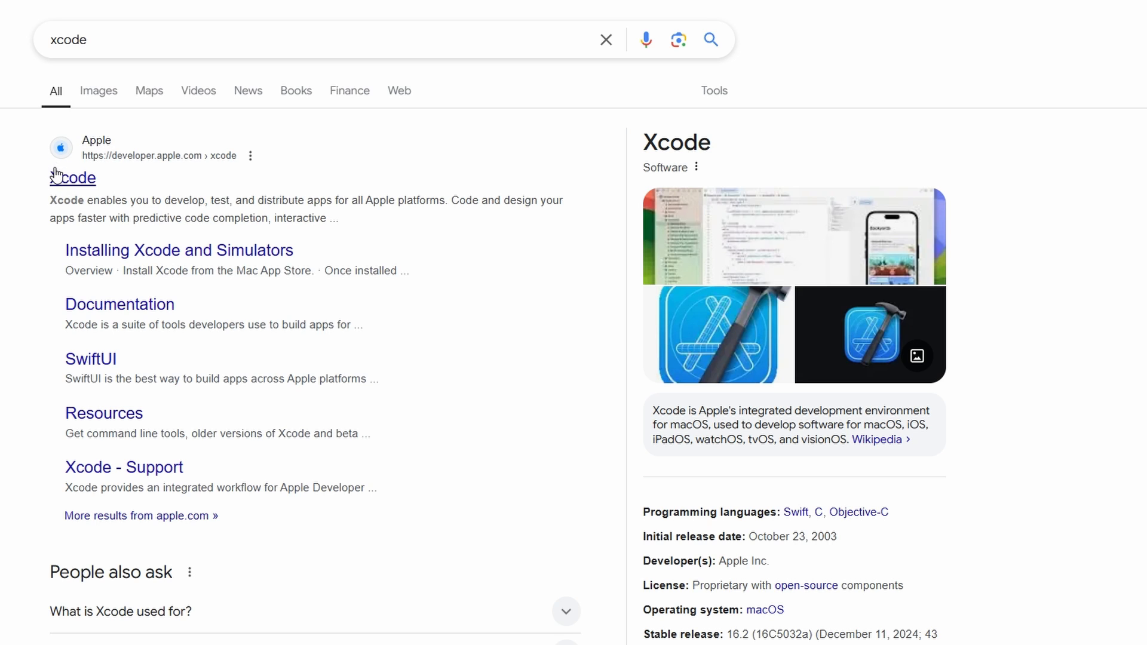
Search Google for 'vscode', then replace the query with 'xcode' for new results.
{"action": "type", "text": "vscode"}
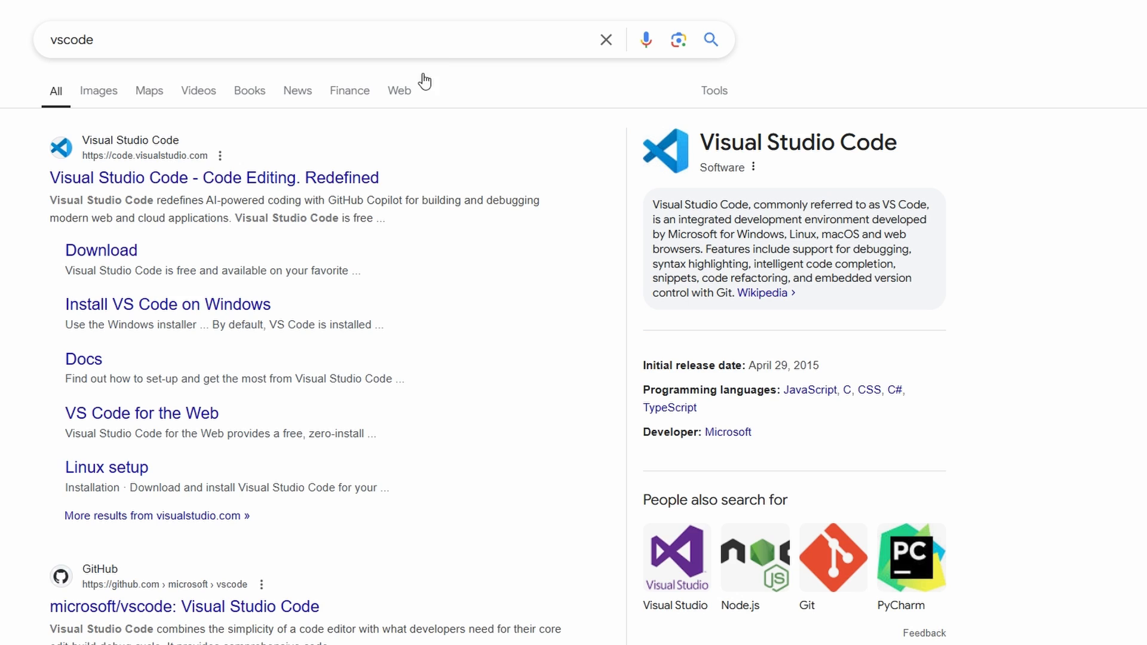
{"action": "type", "text": "xcode"}
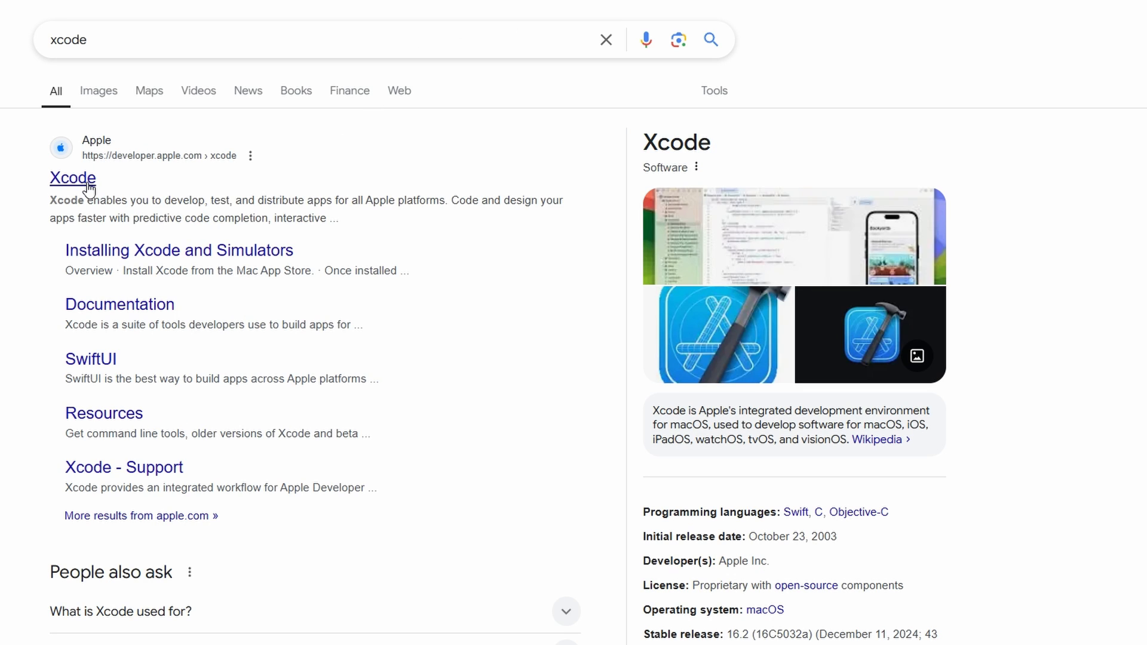
Open Apple's Xcode developer page and read through 'What's new in Xcode 16'.
{"action": "left_click", "coordinate": [72, 178]}
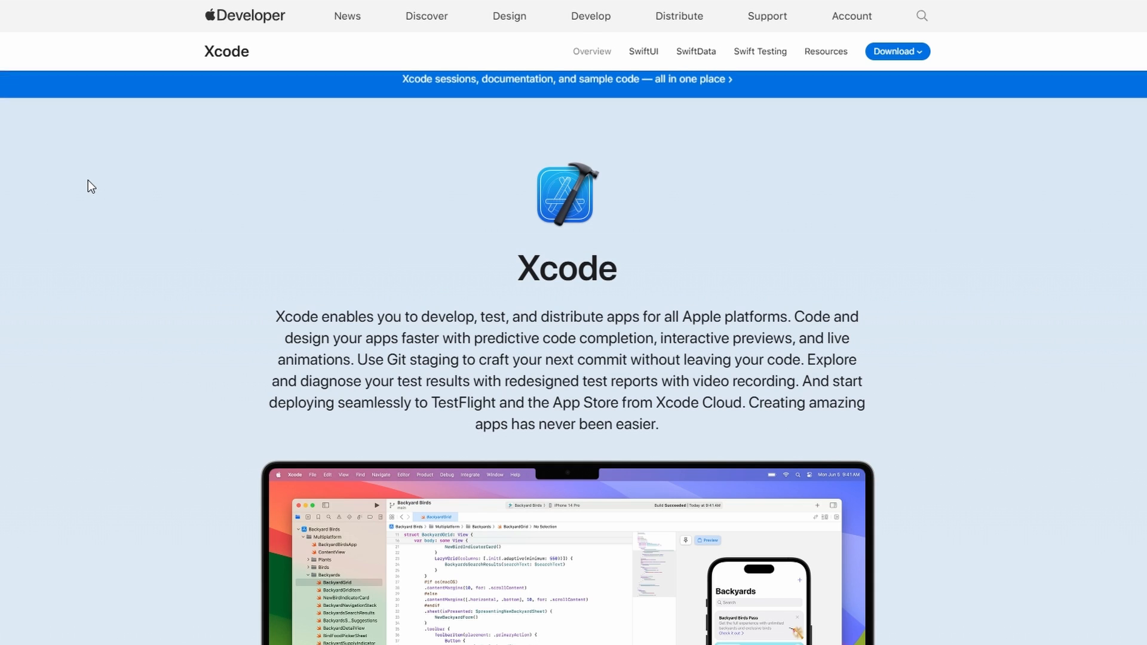
{"action": "scroll", "scroll_direction": "down", "scroll_amount": 3}
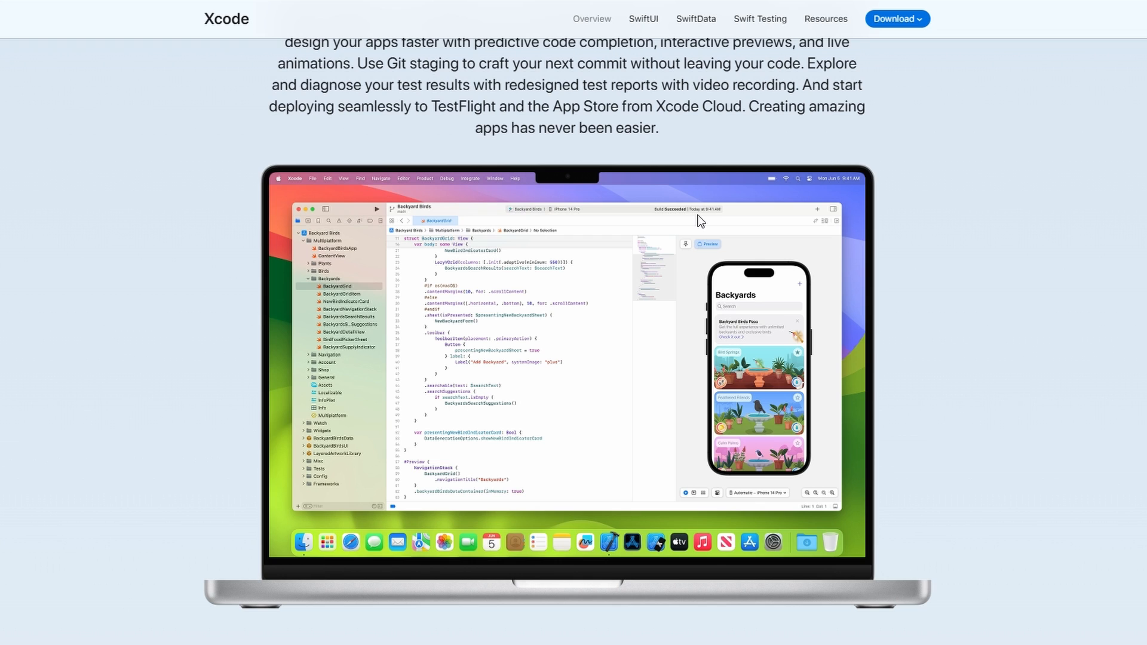
{"action": "scroll", "scroll_direction": "down", "scroll_amount": 3}
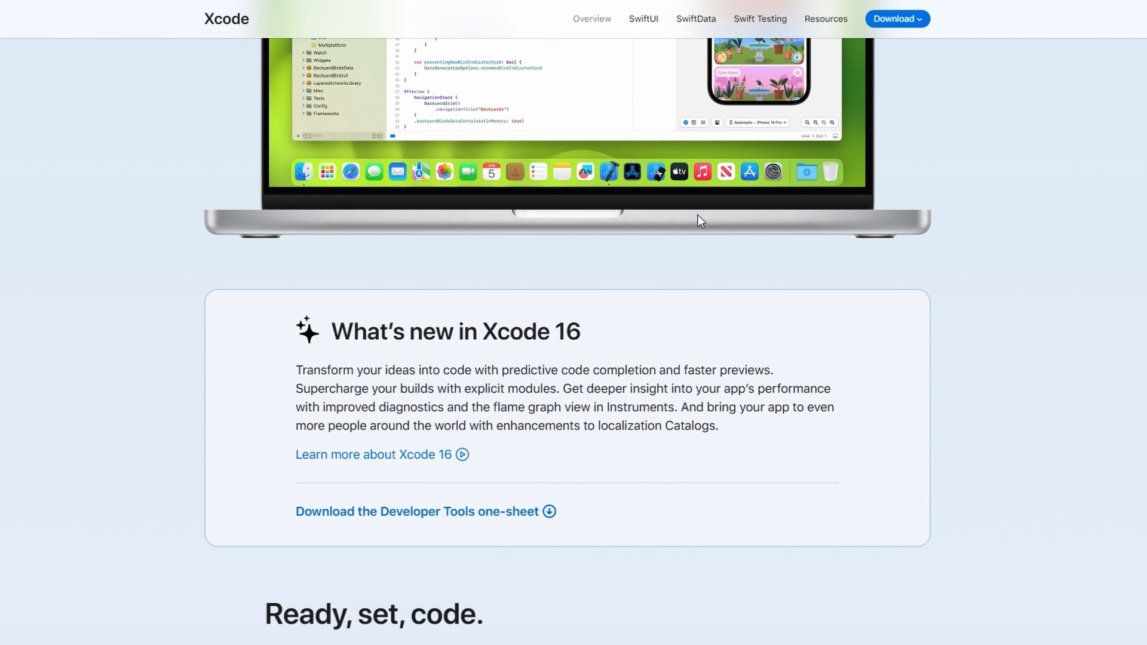
{"action": "scroll", "scroll_direction": "down", "scroll_amount": 3}
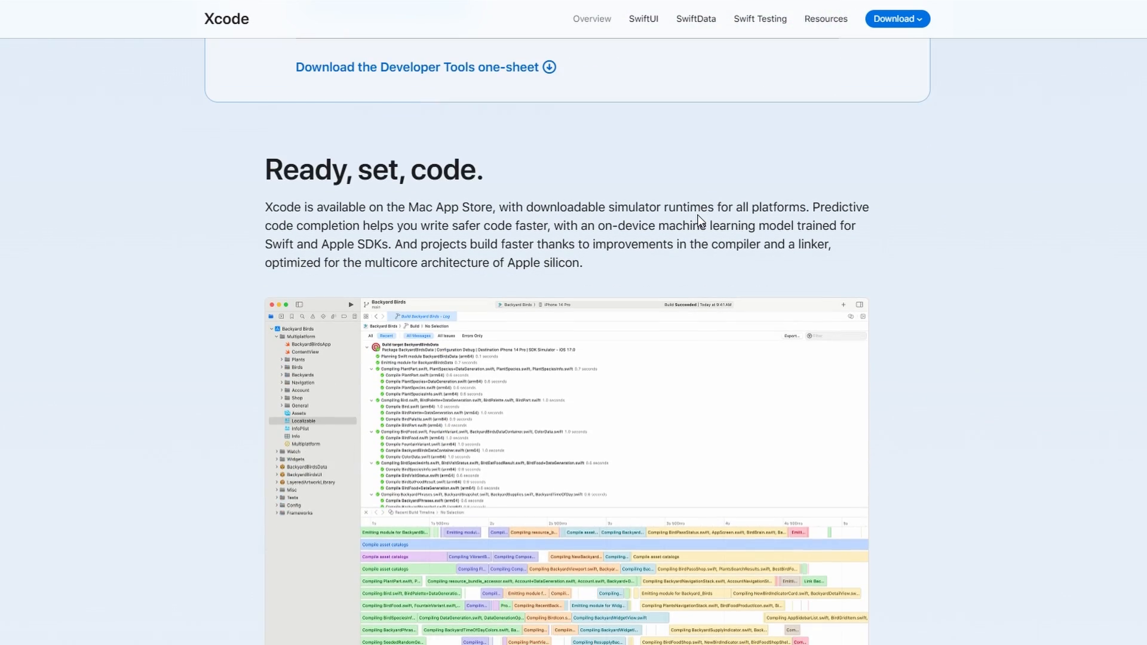
{"action": "mouse_move", "coordinate": [899, 193]}
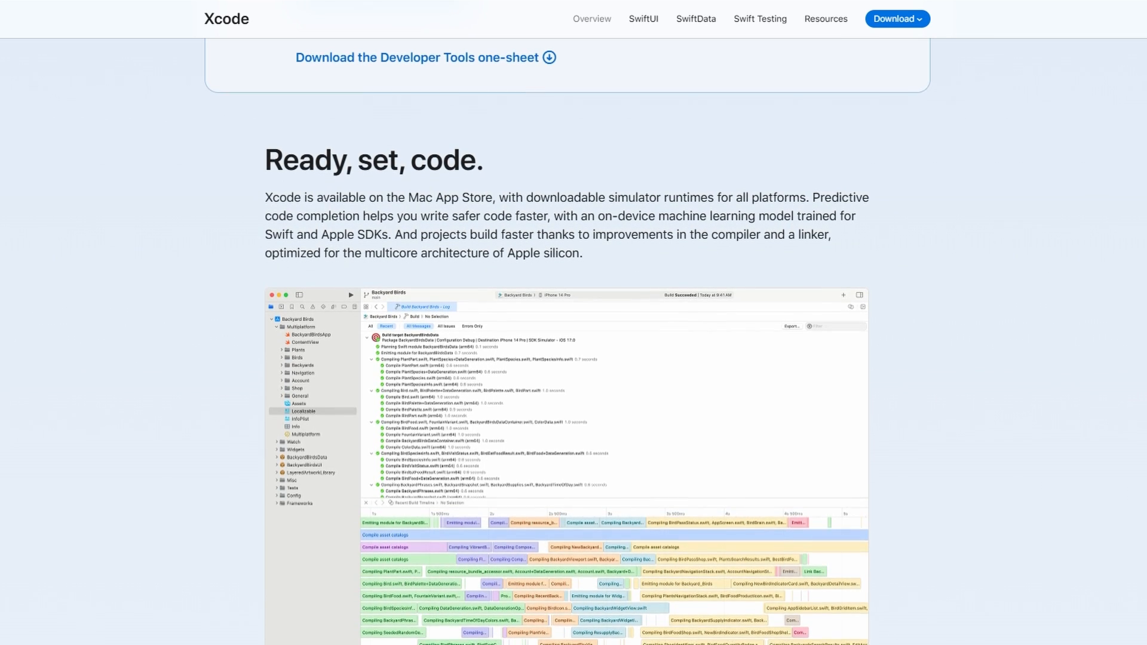
{"action": "scroll", "scroll_direction": "down", "scroll_amount": 3}
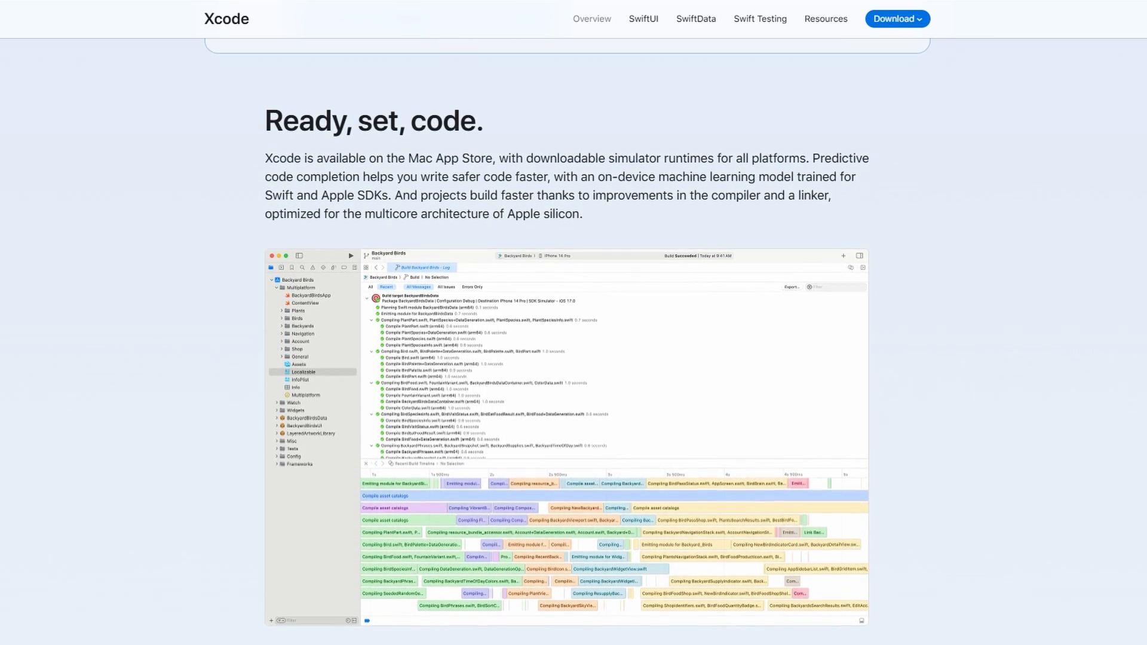
{"action": "scroll", "scroll_direction": "down", "scroll_amount": 3}
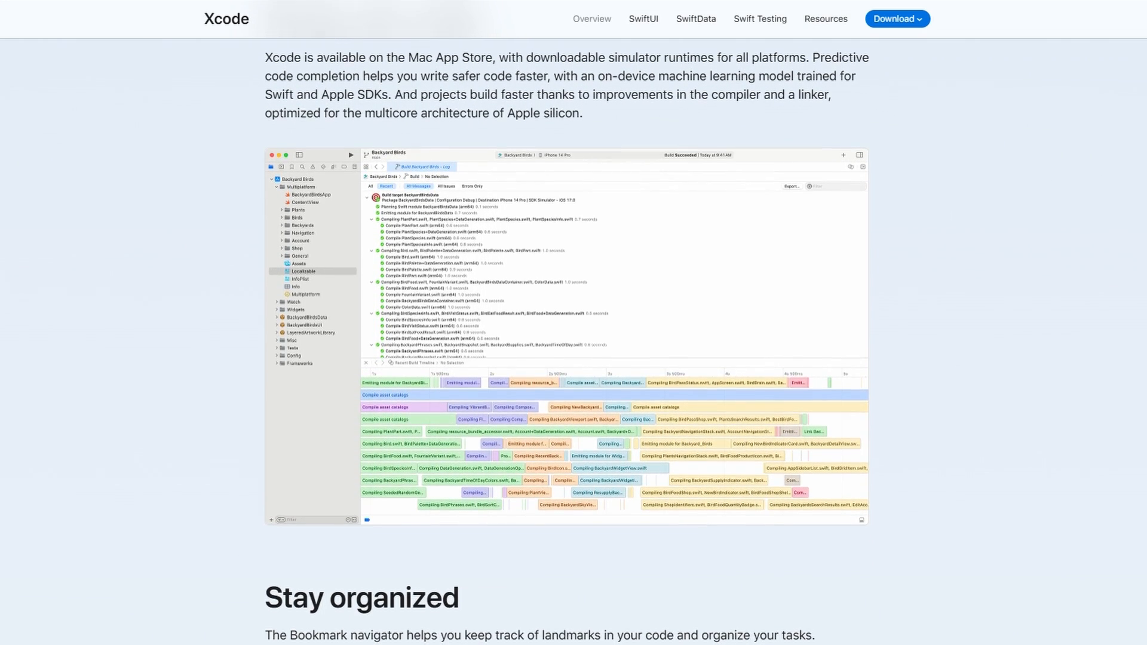
Continue down the Xcode page past 'Ready, set, code.' to the Stay organized section.
{"action": "scroll", "scroll_direction": "down", "scroll_amount": 3}
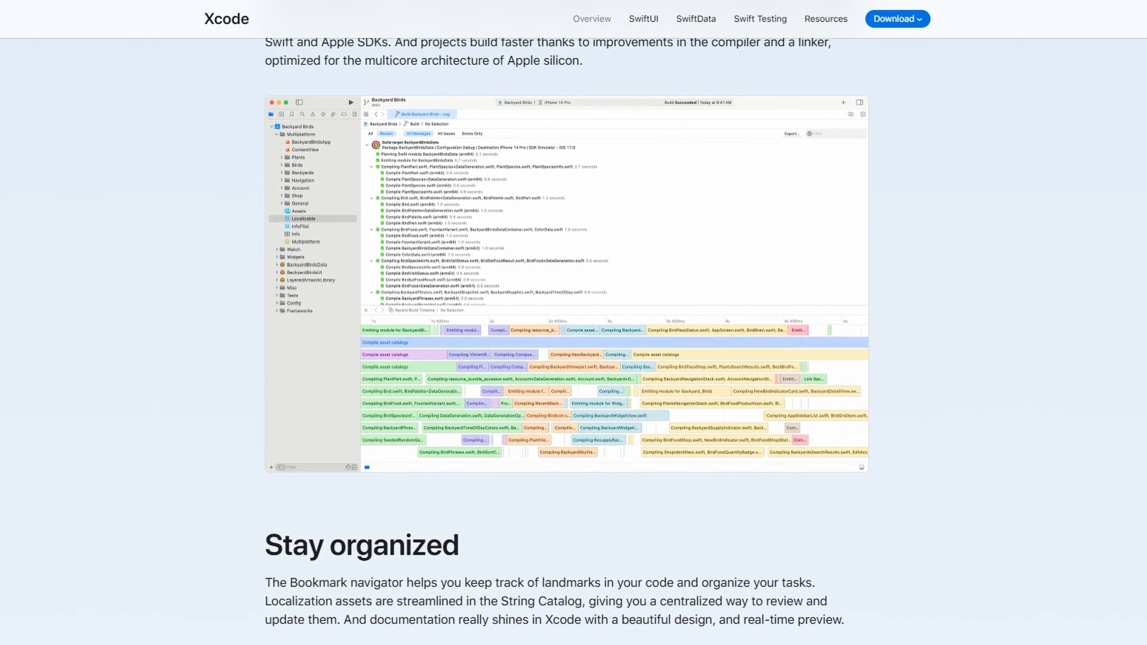
{"action": "scroll", "scroll_direction": "down", "scroll_amount": 3}
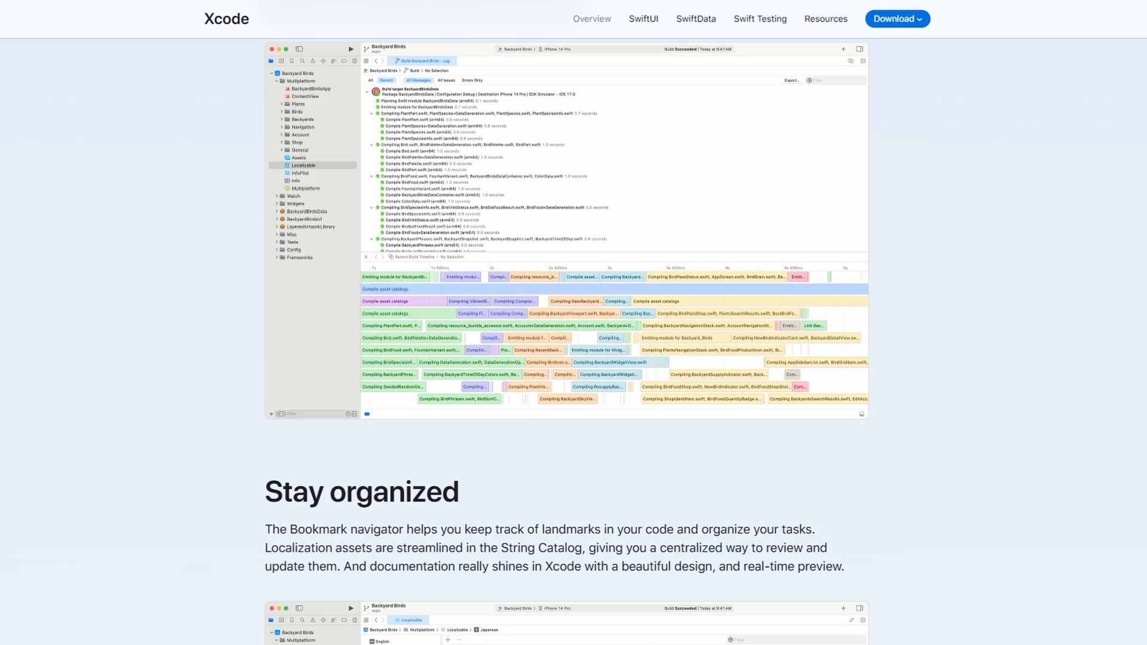
{"action": "scroll", "scroll_direction": "down", "scroll_amount": 3}
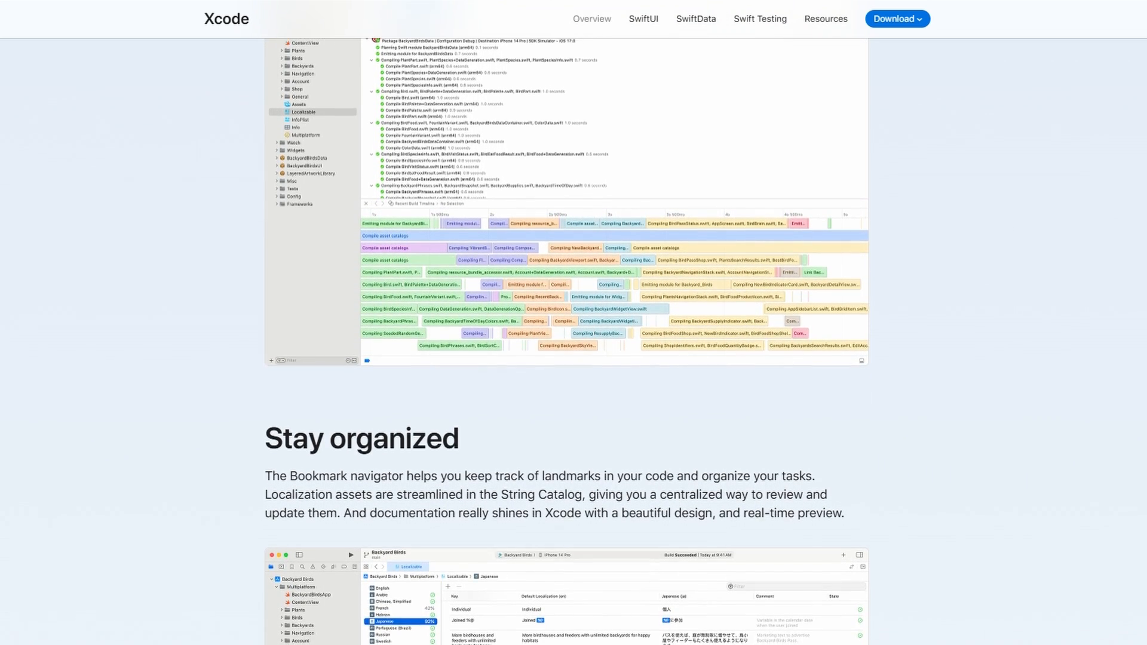
{"action": "scroll", "scroll_direction": "down", "scroll_amount": 3}
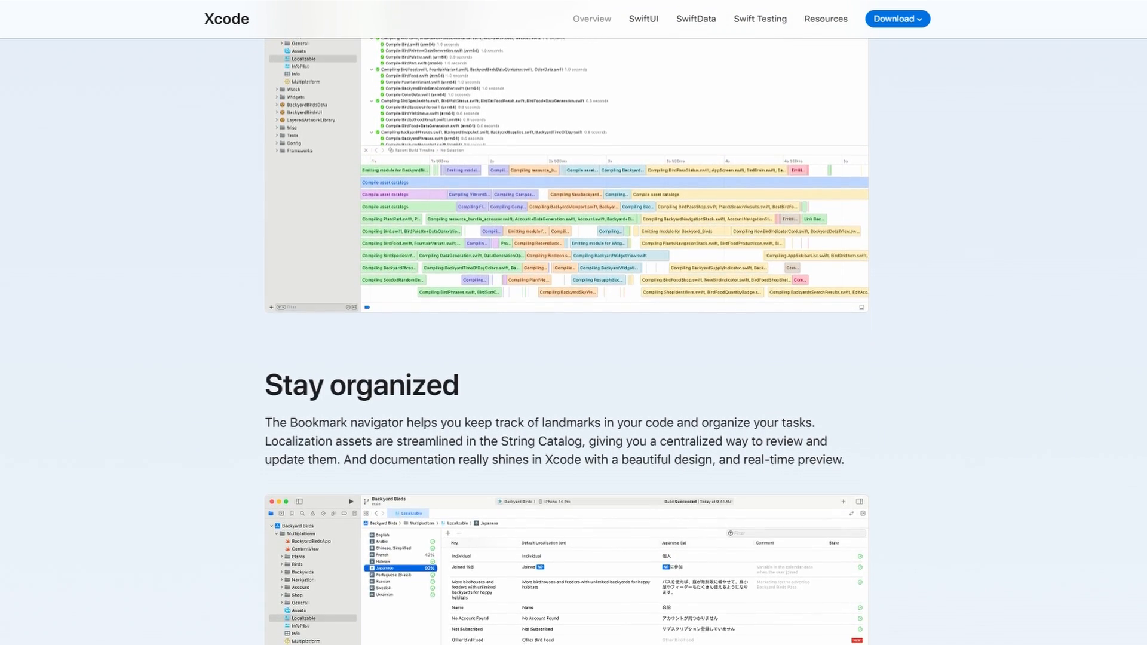
{"action": "scroll", "scroll_direction": "down", "scroll_amount": 3}
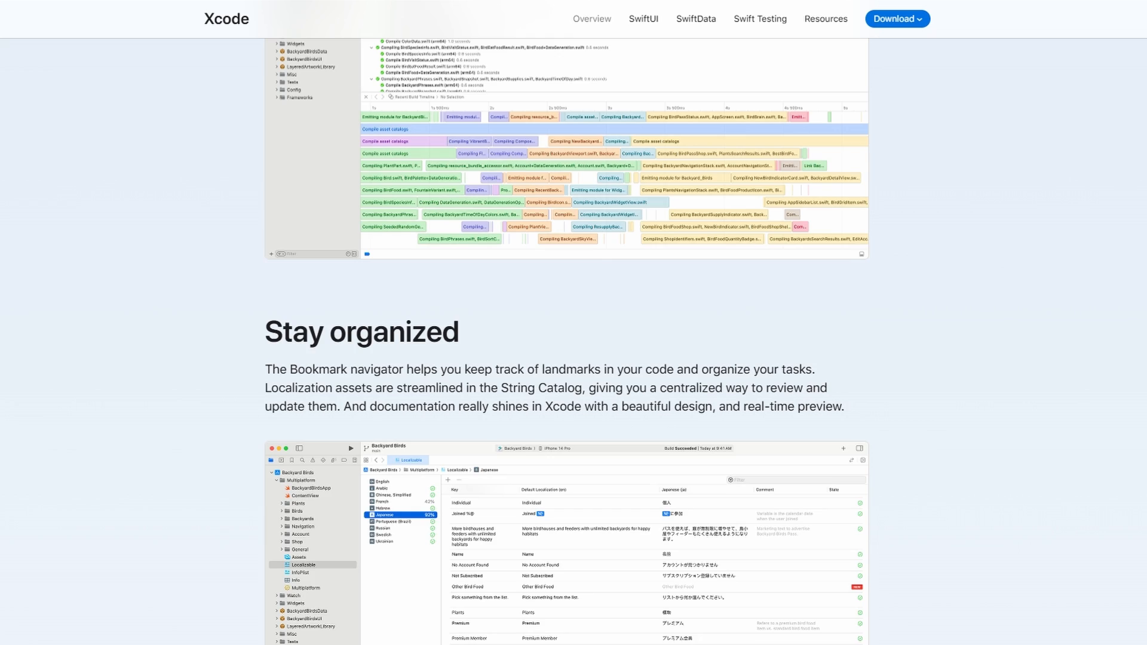
{"action": "scroll", "scroll_direction": "down", "scroll_amount": 3}
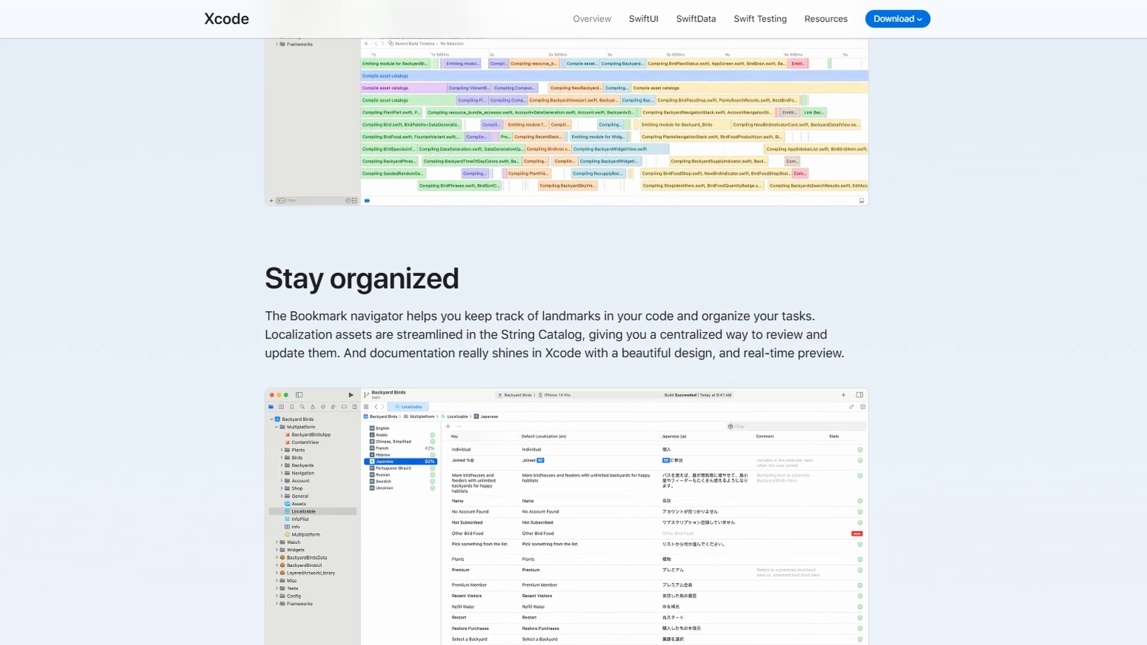
{"action": "scroll", "scroll_direction": "down", "scroll_amount": 3}
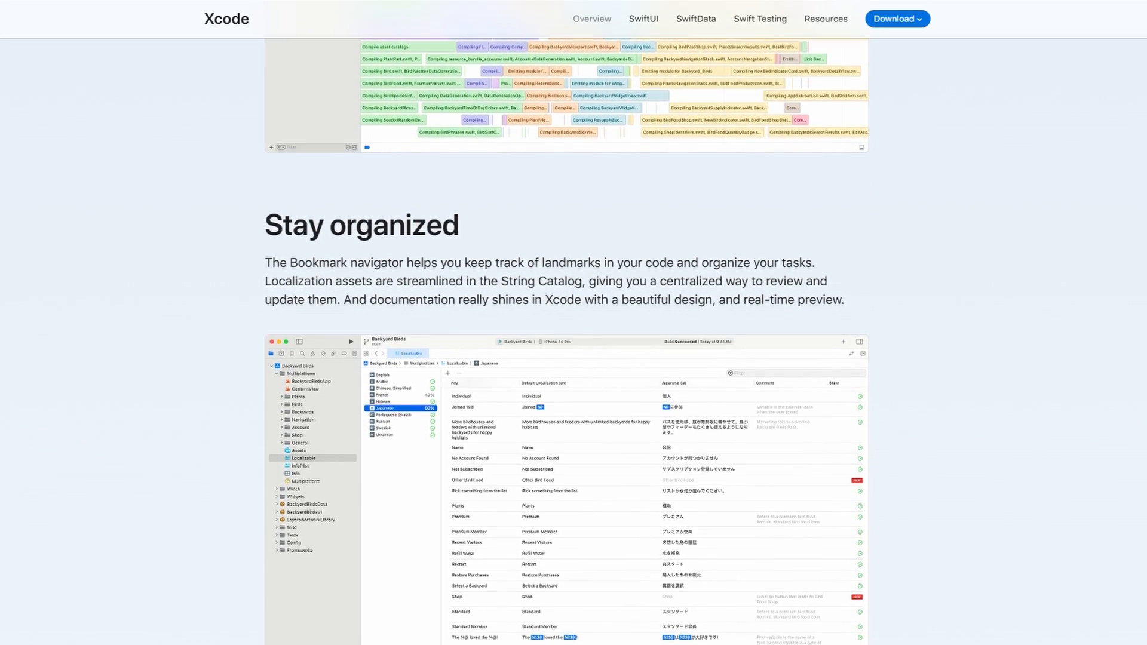
{"action": "scroll", "scroll_direction": "down", "scroll_amount": 3}
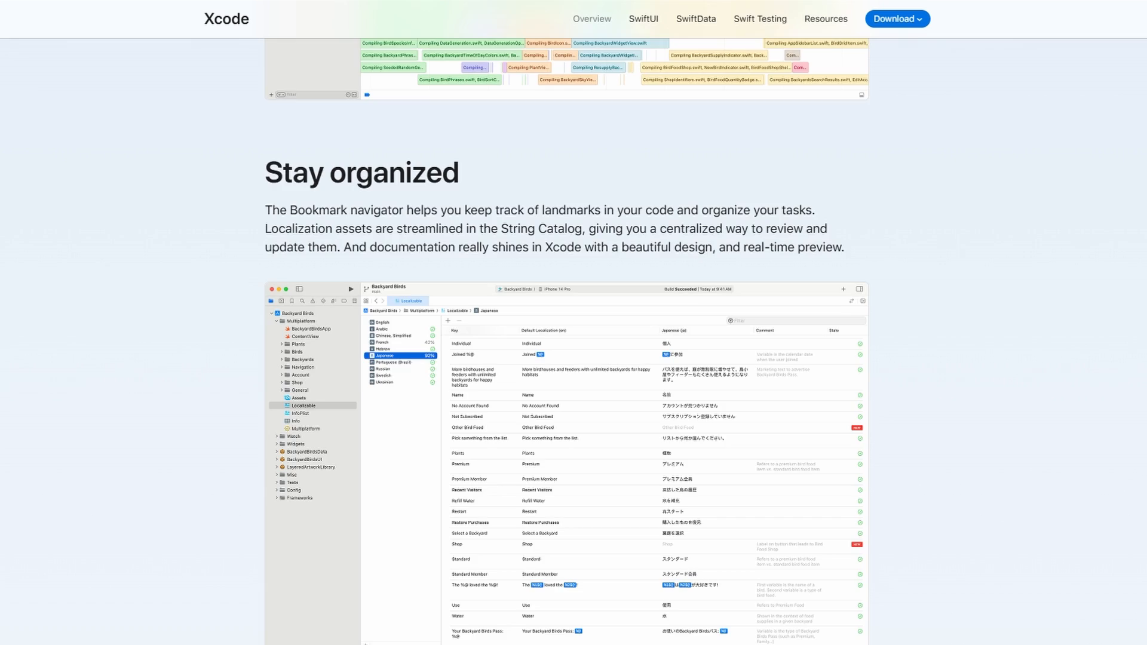
{"action": "scroll", "scroll_direction": "down", "scroll_amount": 3}
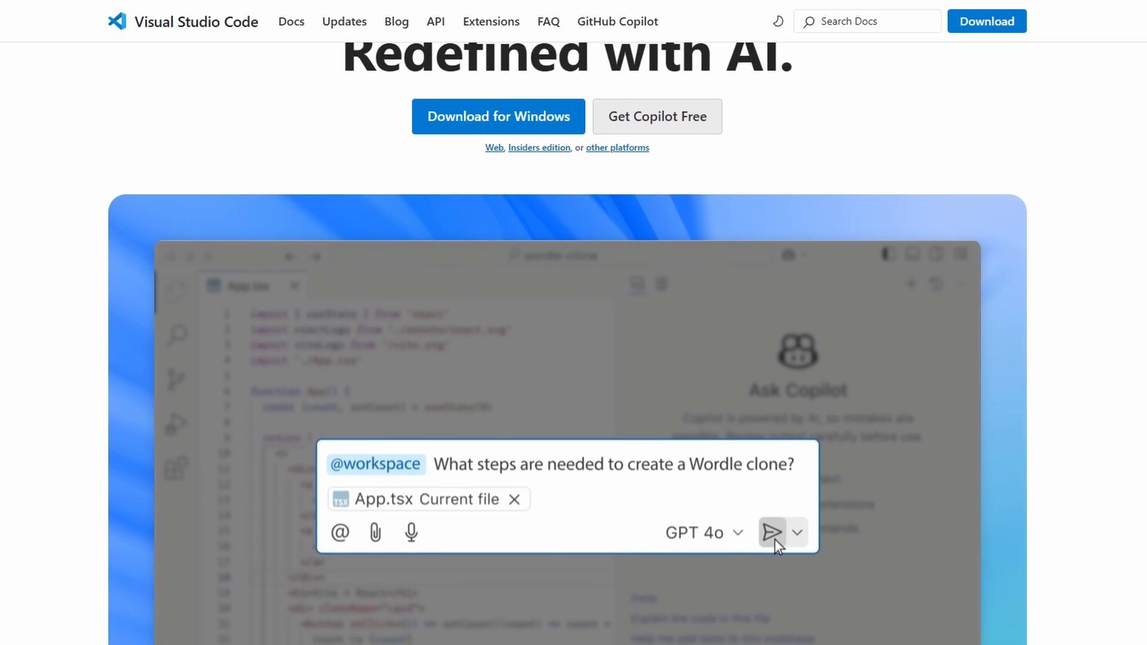
Bring up code.visualstudio.com and view its Copilot demo video and feature cards.
{"action": "left_click", "coordinate": [772, 532]}
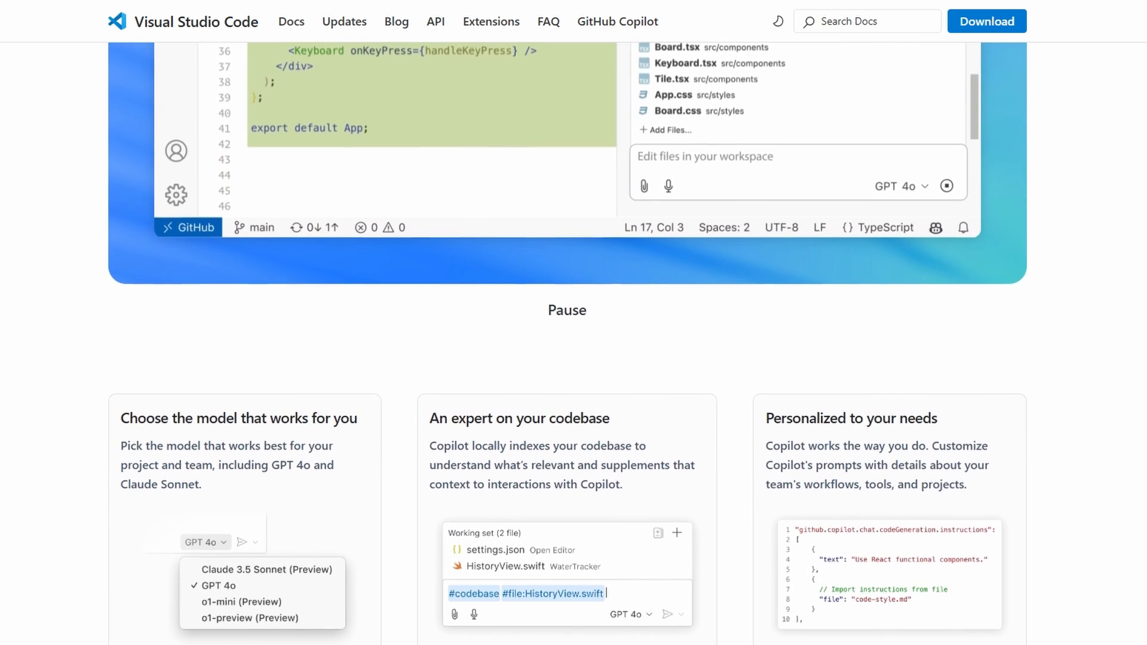
Read the Create faster section covering Copilot Edits and Chat on the VS Code homepage.
{"action": "scroll", "scroll_direction": "down", "scroll_amount": 3}
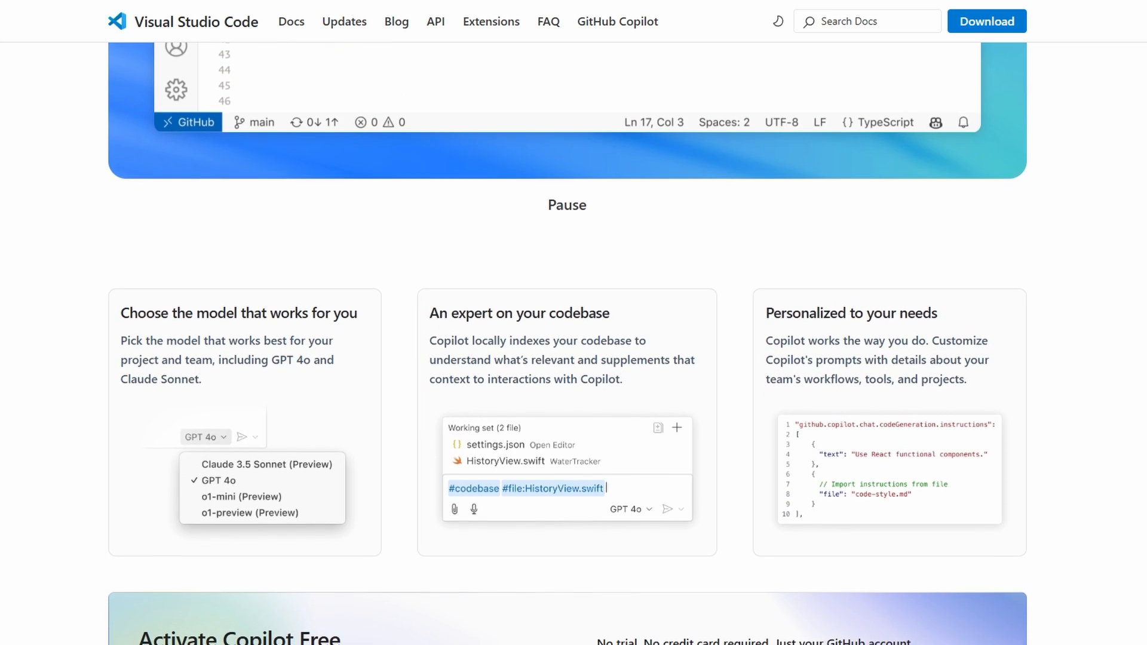
{"action": "scroll", "scroll_direction": "down", "scroll_amount": 3}
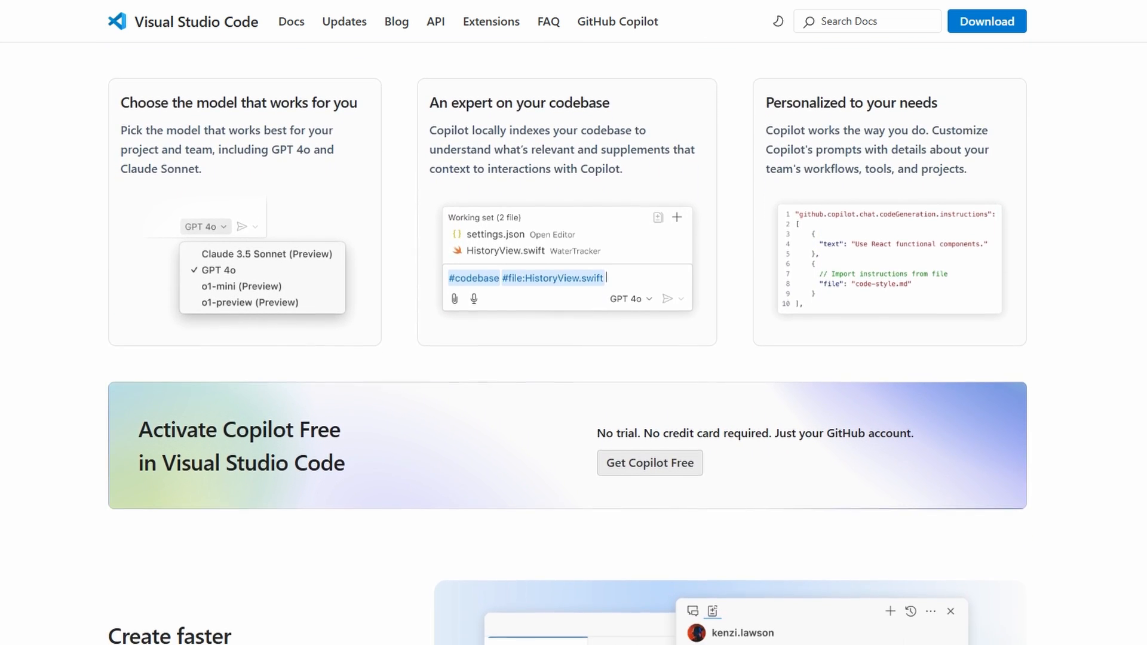
{"action": "scroll", "scroll_direction": "down", "scroll_amount": 3}
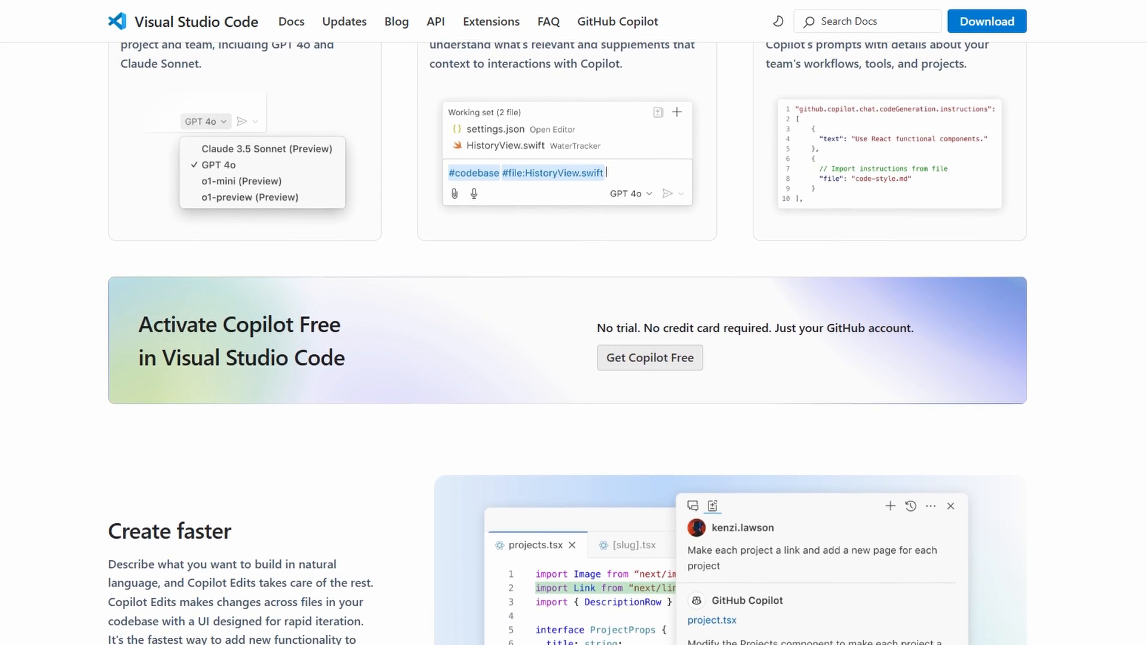
{"action": "scroll", "scroll_direction": "down", "scroll_amount": 3}
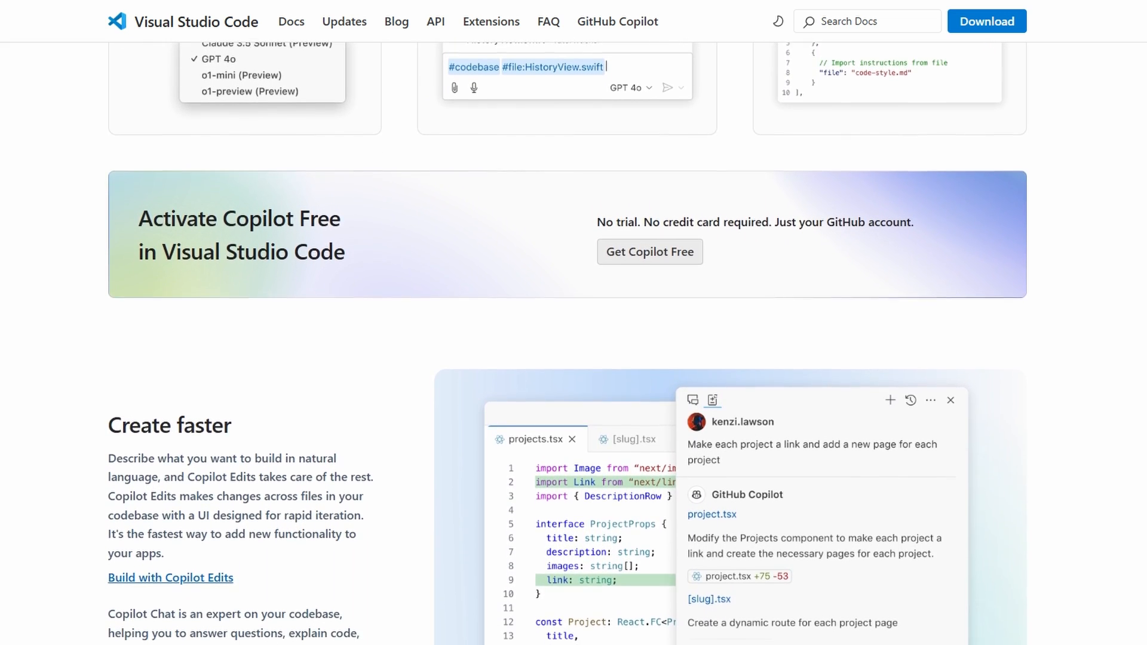
{"action": "scroll", "scroll_direction": "down", "scroll_amount": 3}
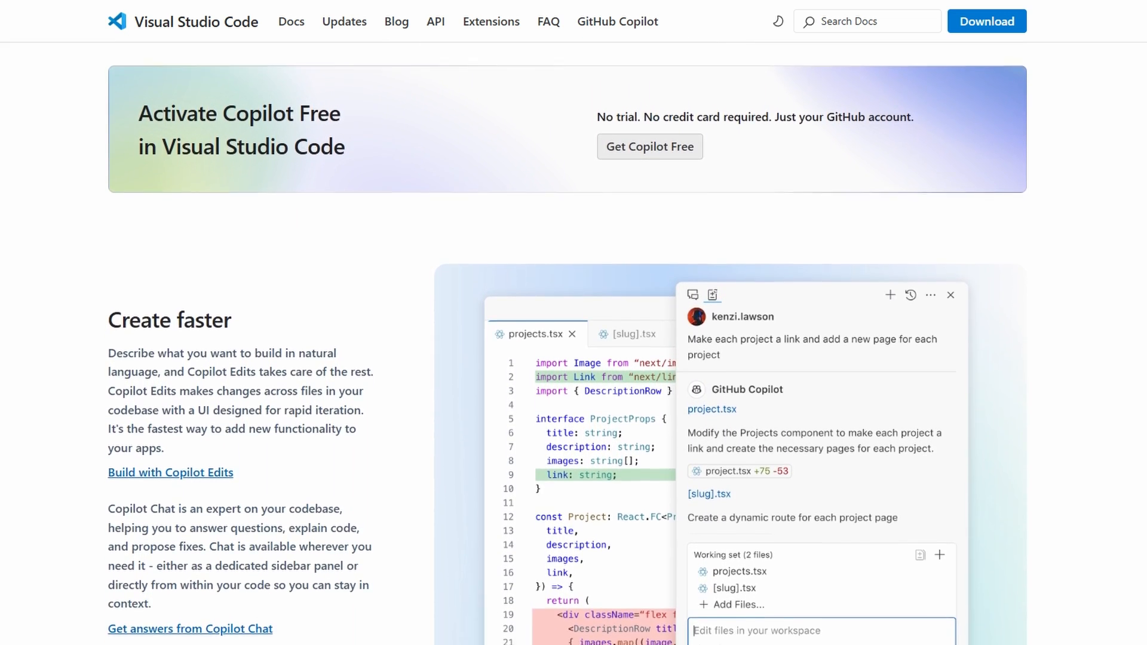
{"action": "scroll", "scroll_direction": "down", "scroll_amount": 3}
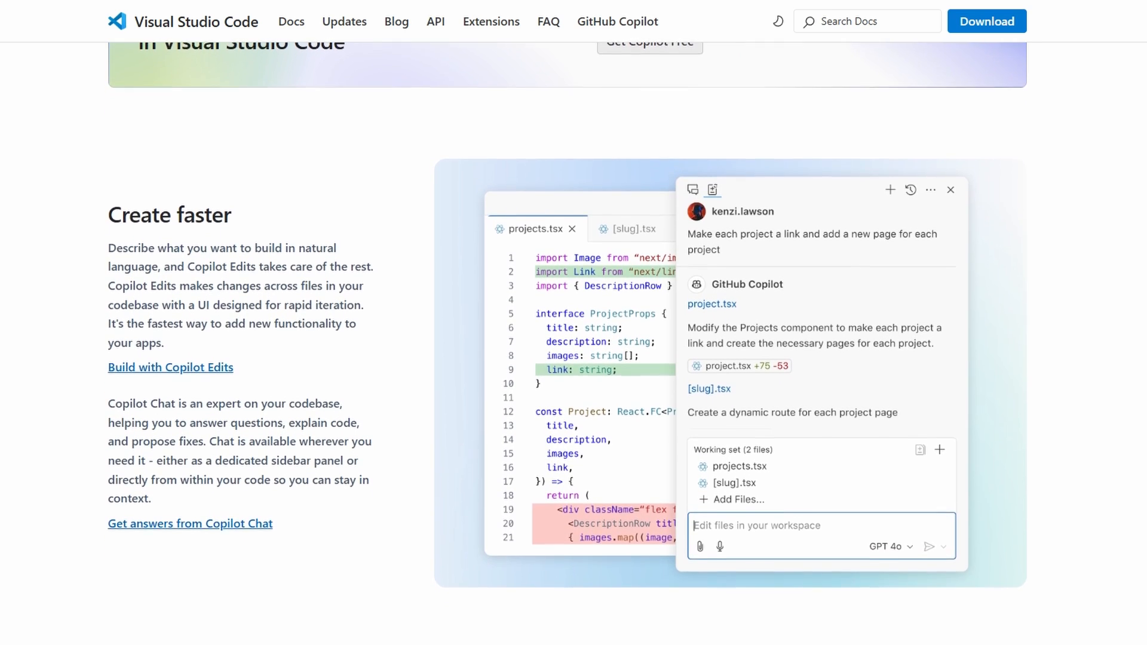
{"action": "scroll", "scroll_direction": "down", "scroll_amount": 3}
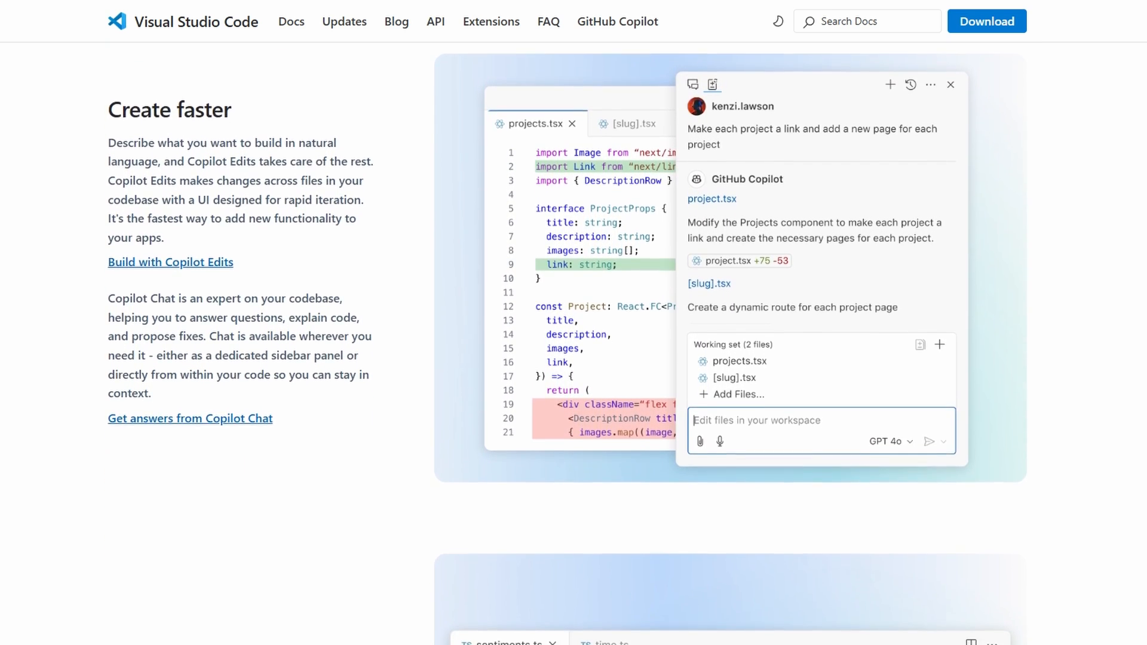
{"action": "scroll", "scroll_direction": "down", "scroll_amount": 3}
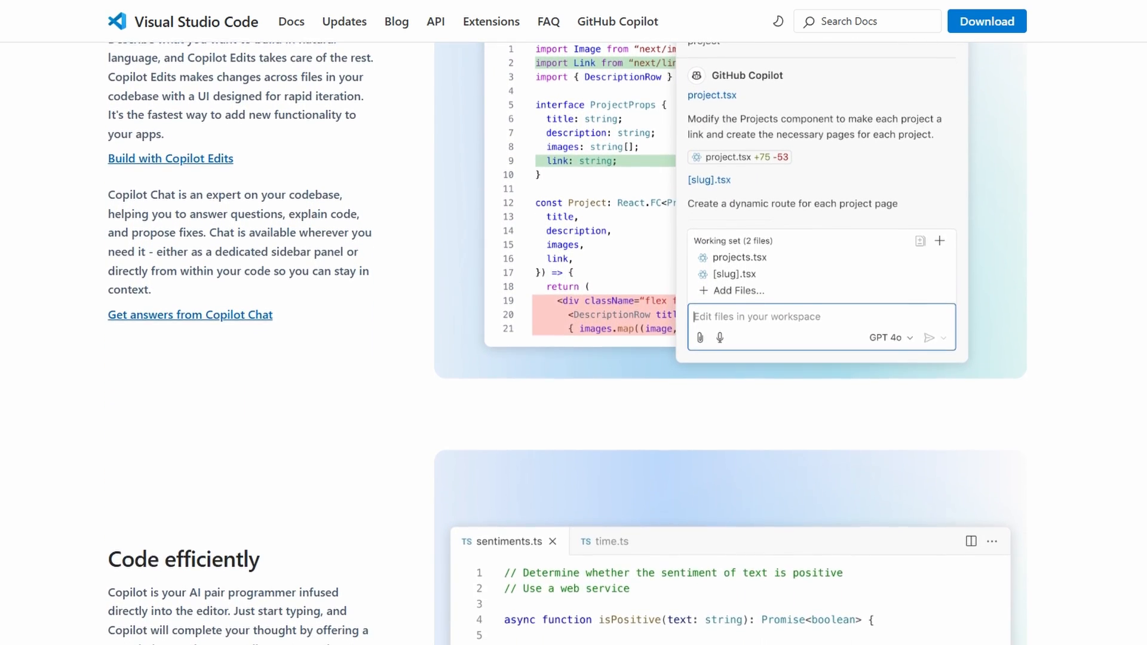
Continue through Code efficiently and code completion down to the extensions grid.
{"action": "scroll", "scroll_direction": "down", "scroll_amount": 3}
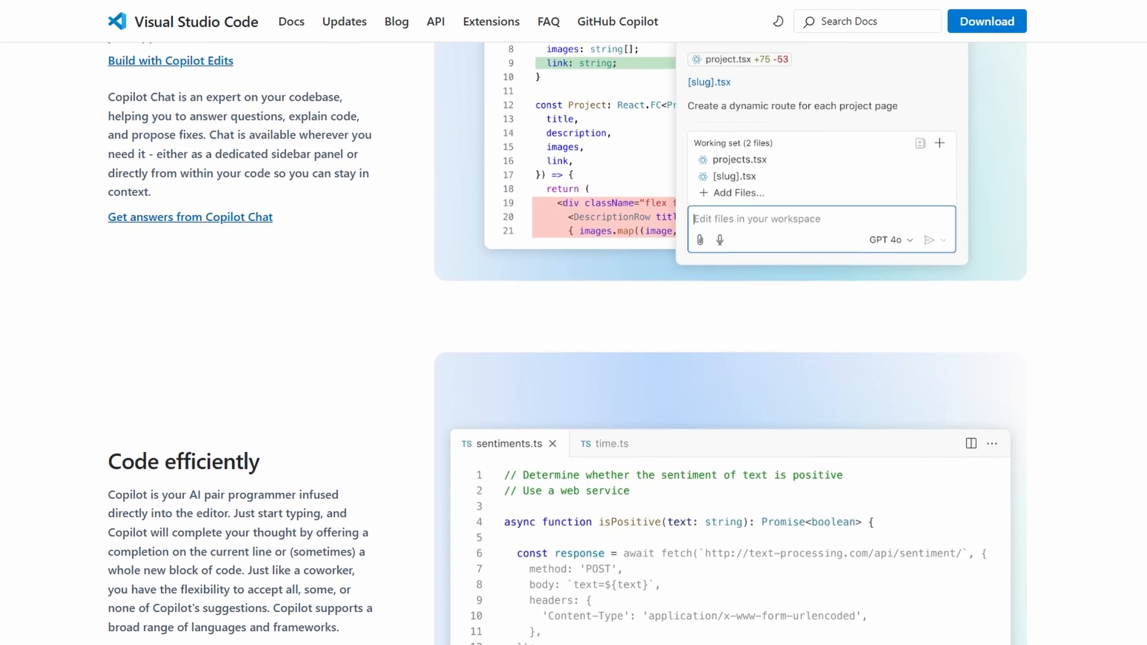
{"action": "scroll", "scroll_direction": "down", "scroll_amount": 3}
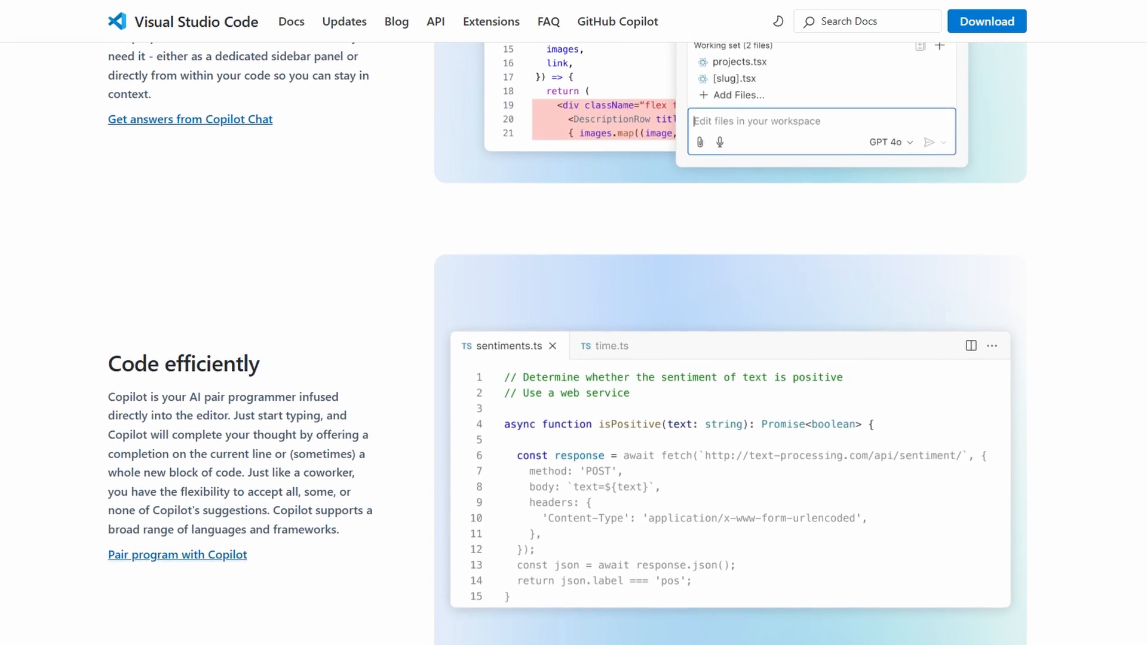
{"action": "scroll", "scroll_direction": "down", "scroll_amount": 3}
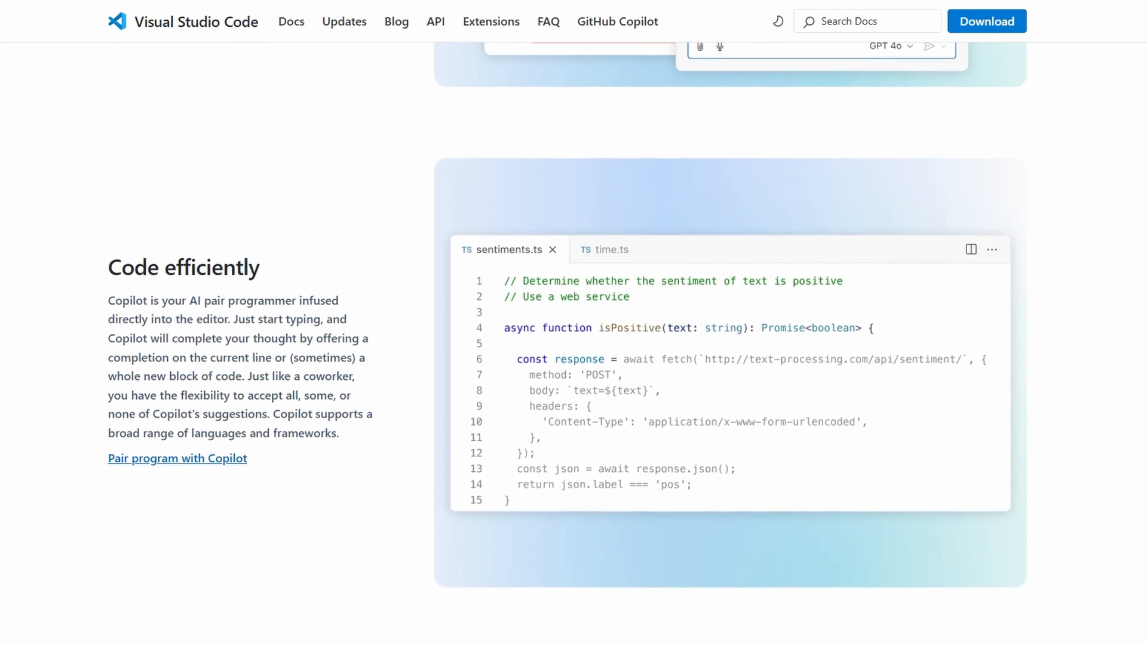
{"action": "scroll", "scroll_direction": "down", "scroll_amount": 3}
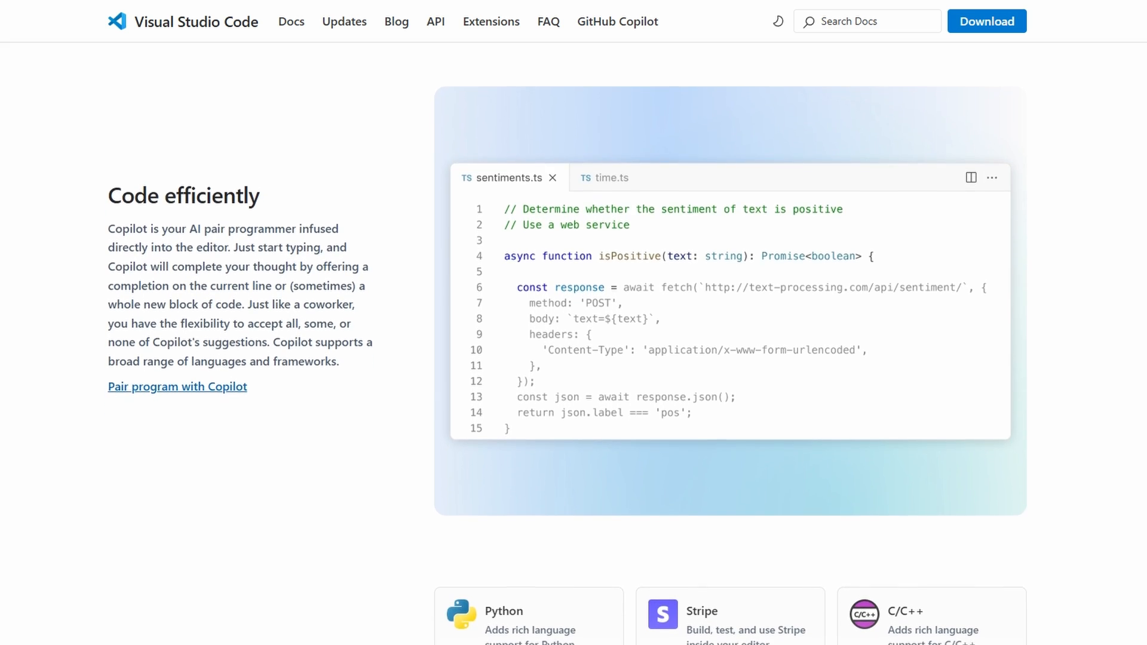
{"action": "scroll", "scroll_direction": "down", "scroll_amount": 3}
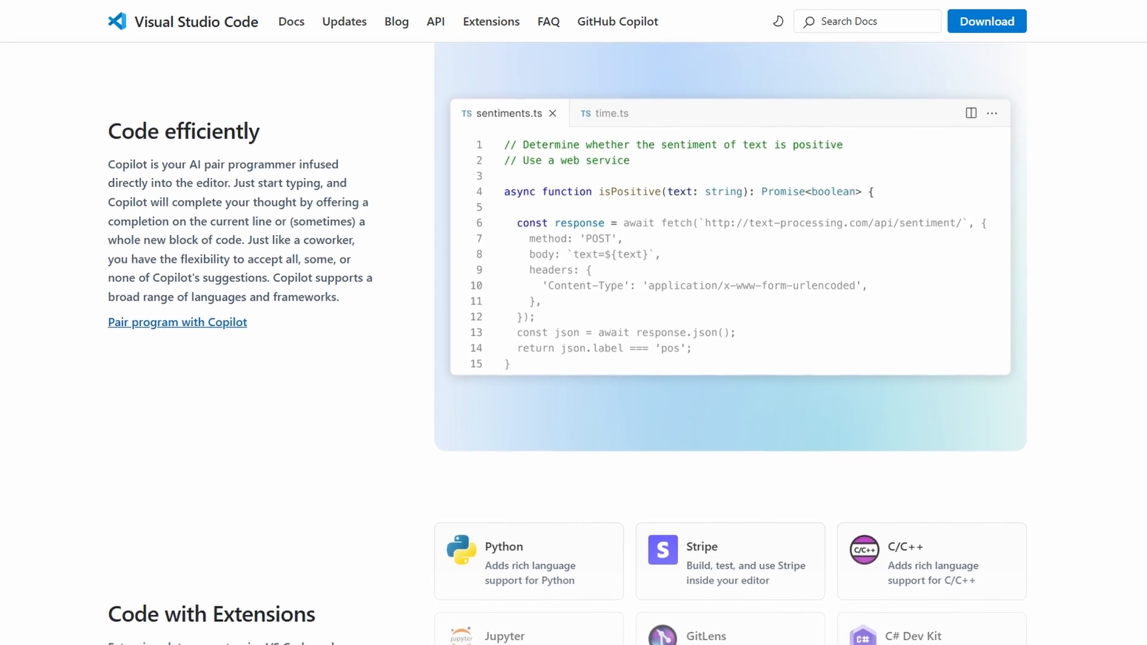
{"action": "scroll", "scroll_direction": "down", "scroll_amount": 3}
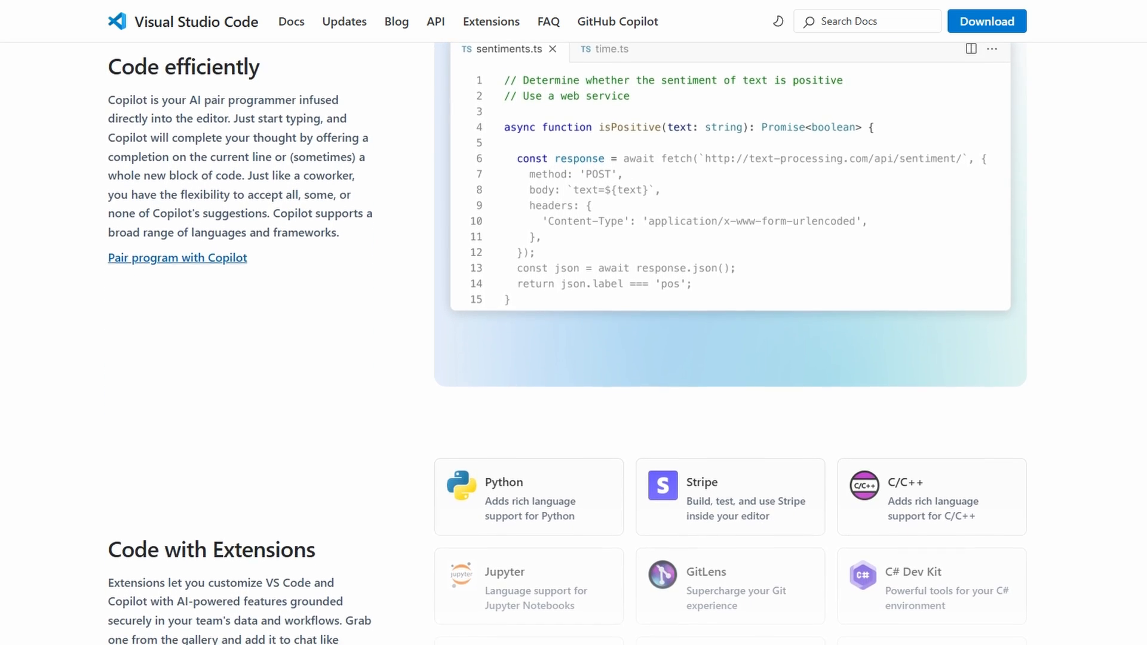
{"action": "scroll", "scroll_direction": "down", "scroll_amount": 3}
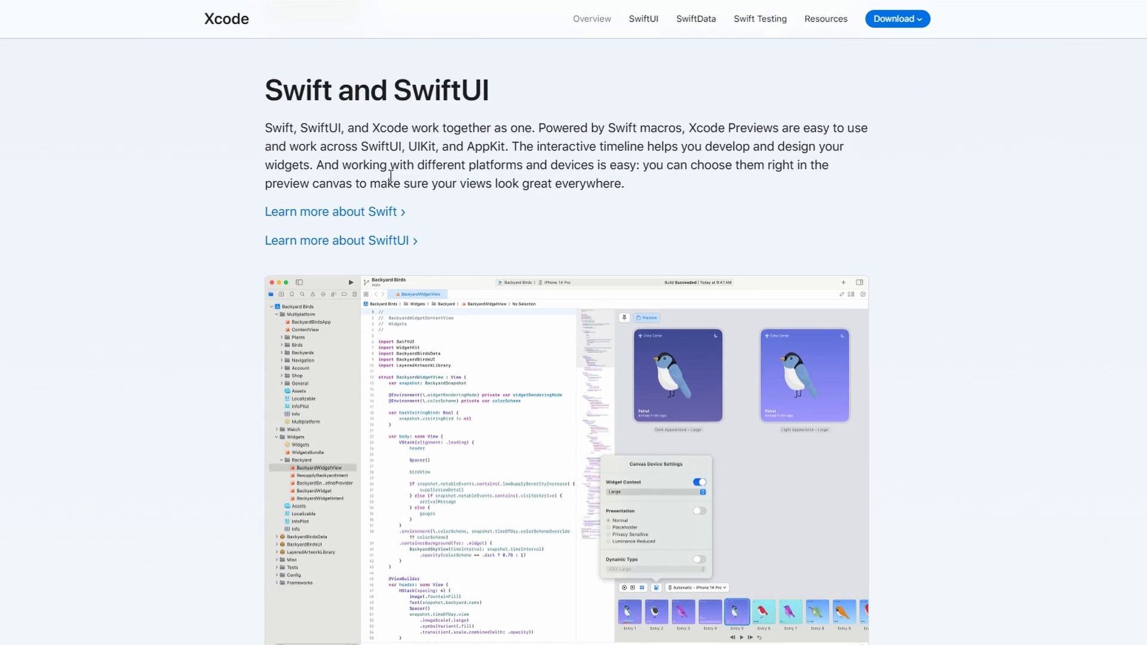
Scroll the Xcode page from Swift and SwiftUI down to Beyond debugging.
{"action": "scroll", "scroll_direction": "down", "scroll_amount": 3}
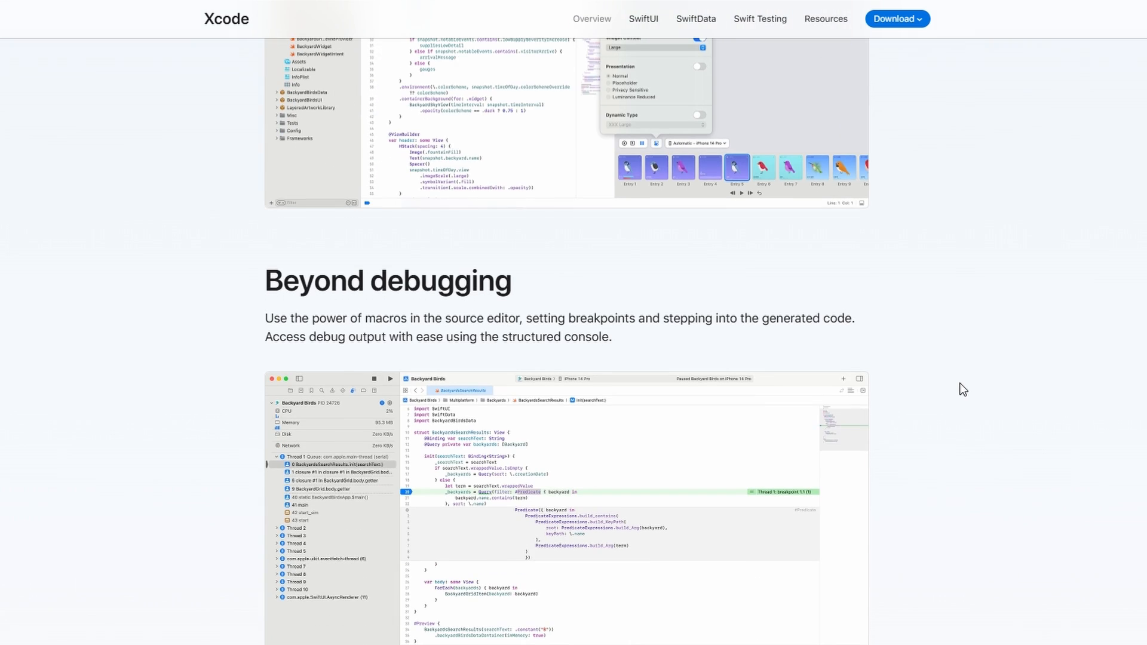
{"action": "mouse_move", "coordinate": [969, 287]}
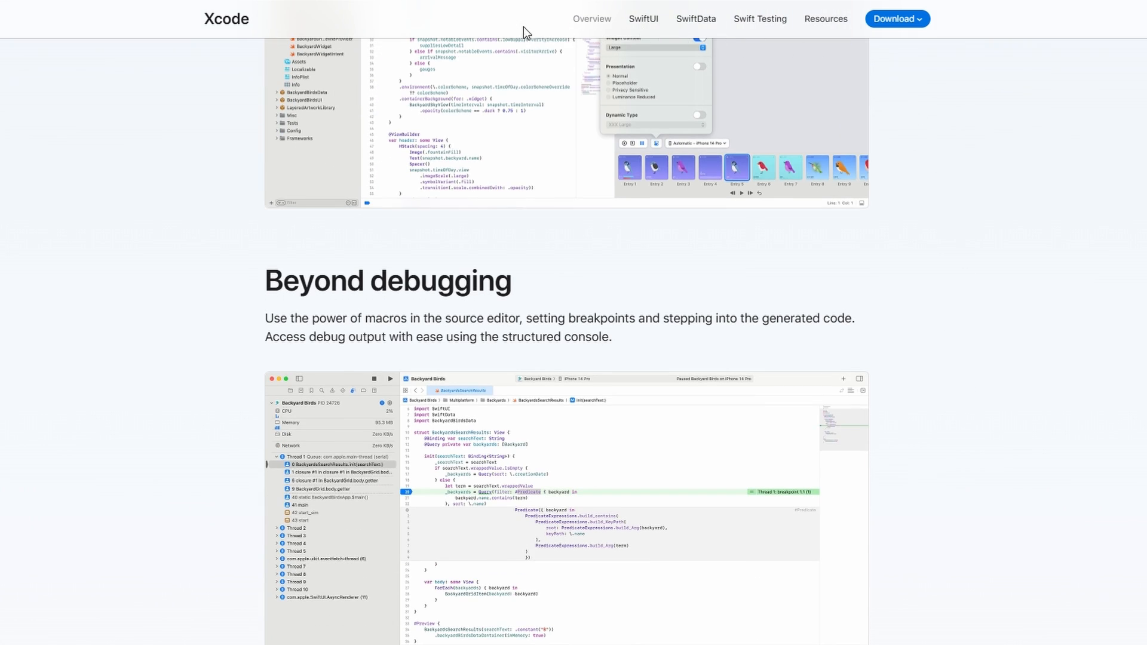
{"action": "mouse_move", "coordinate": [479, 15]}
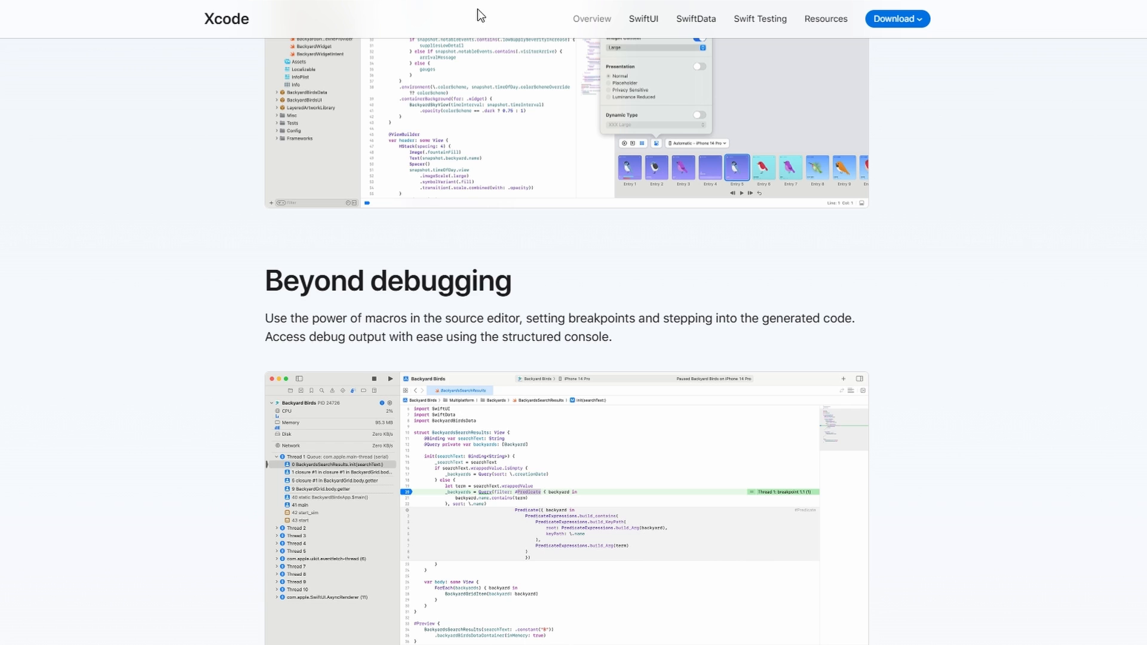
{"action": "mouse_move", "coordinate": [470, 5]}
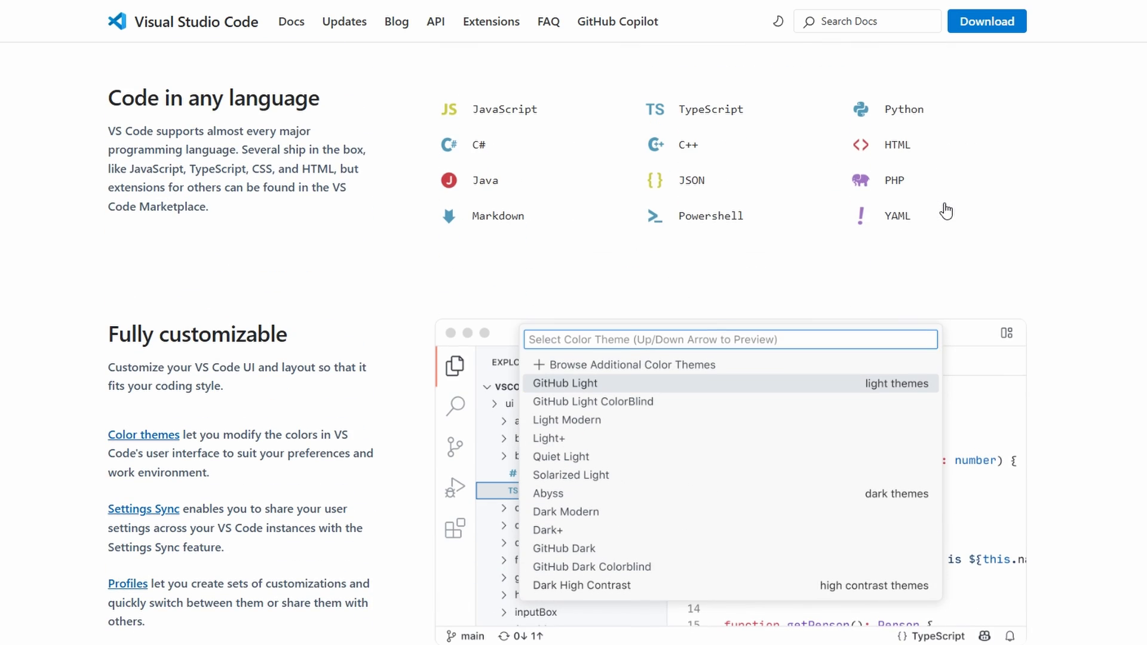
Read Code in any language, Fully customizable, Code anywhere and Code with rich features.
{"action": "scroll", "scroll_direction": "down", "scroll_amount": 3}
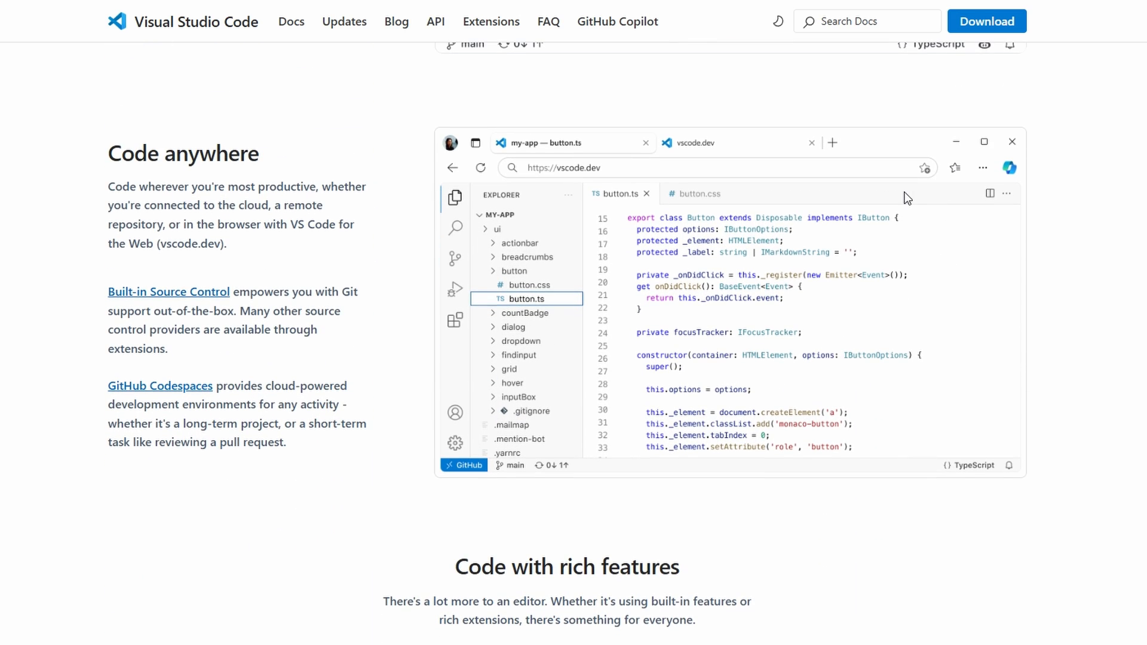
{"action": "scroll", "scroll_direction": "down", "scroll_amount": 3}
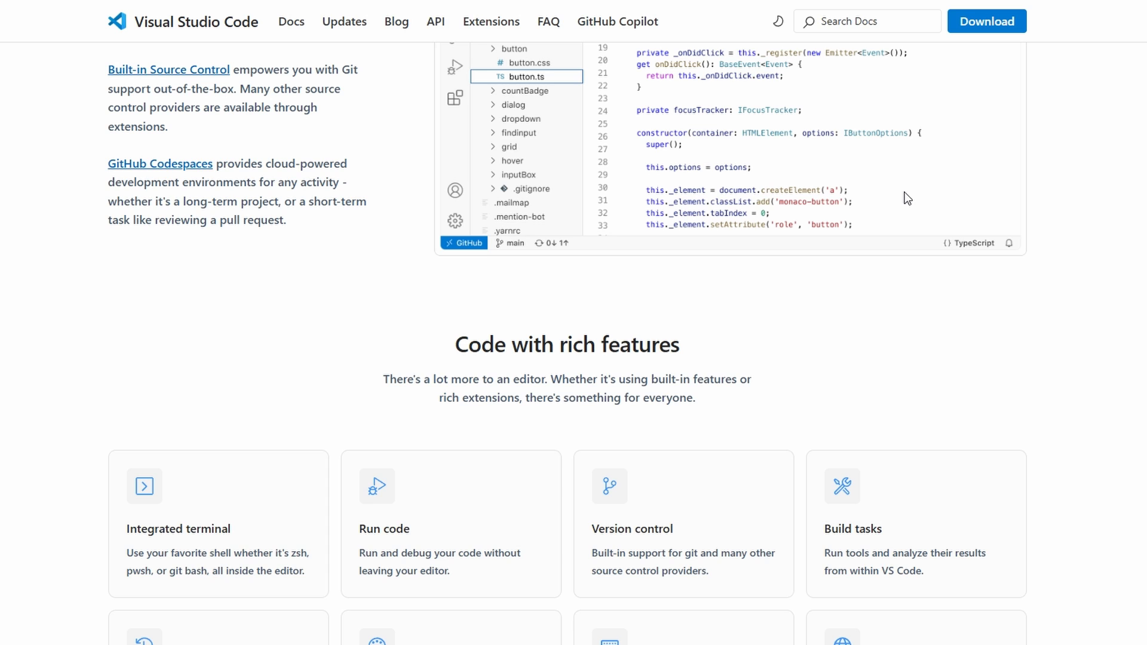
{"action": "scroll", "scroll_direction": "down", "scroll_amount": 3}
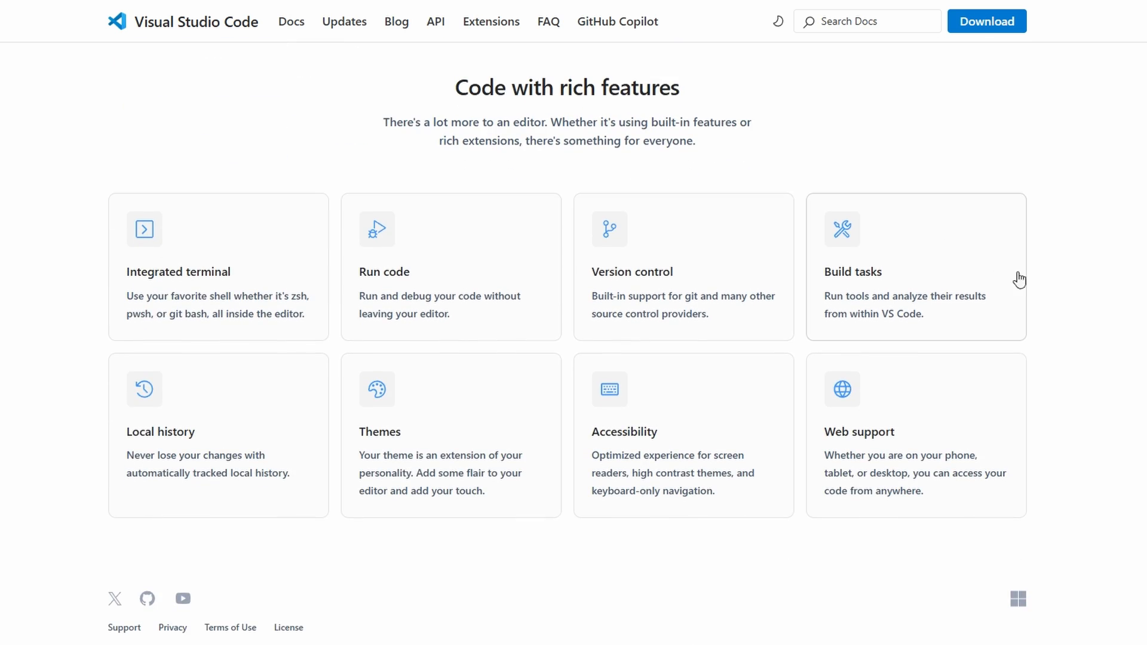
{"action": "scroll", "scroll_direction": "down", "scroll_amount": 3}
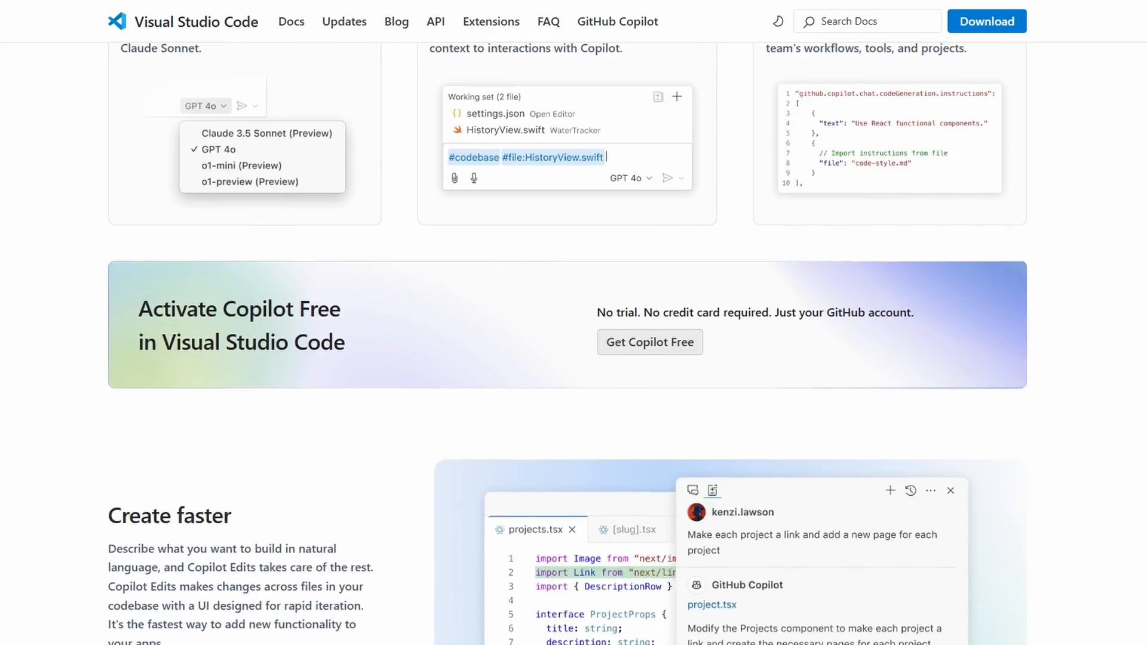
Return to the top of the VS Code homepage and play the AI editing demo video.
{"action": "scroll", "scroll_direction": "up", "scroll_amount": 3}
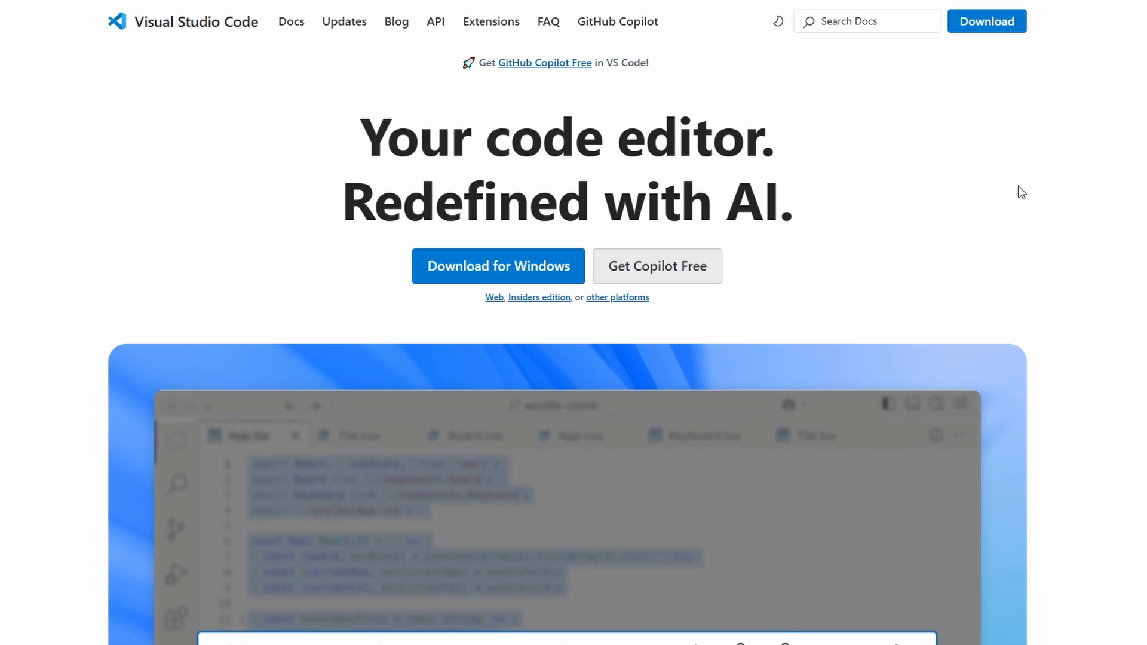
{"action": "scroll", "scroll_direction": "down", "scroll_amount": 3}
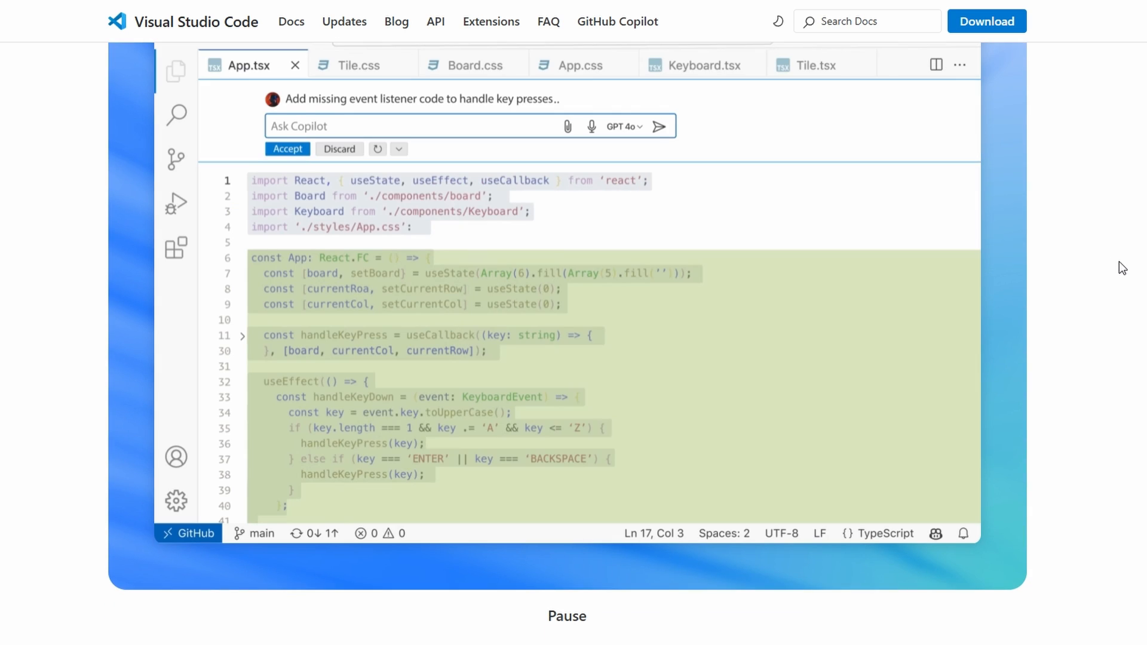
{"action": "left_click", "coordinate": [286, 148]}
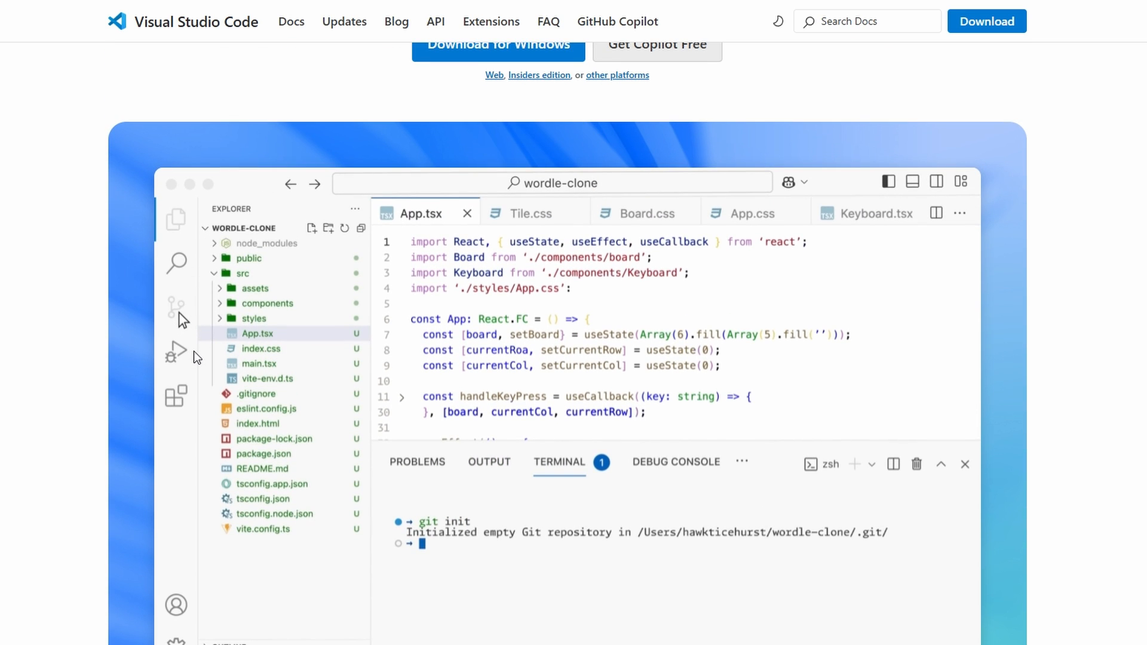
{"action": "left_click", "coordinate": [176, 219]}
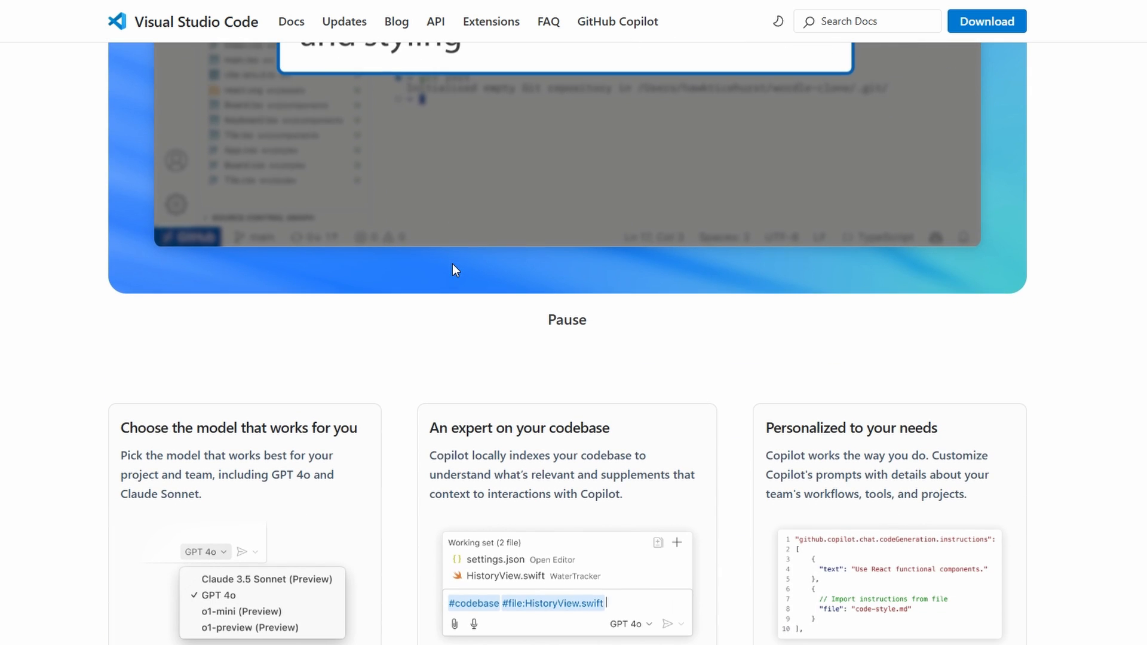
Review the Copilot model, codebase and personalization feature cards.
{"action": "scroll", "scroll_direction": "down", "scroll_amount": 3}
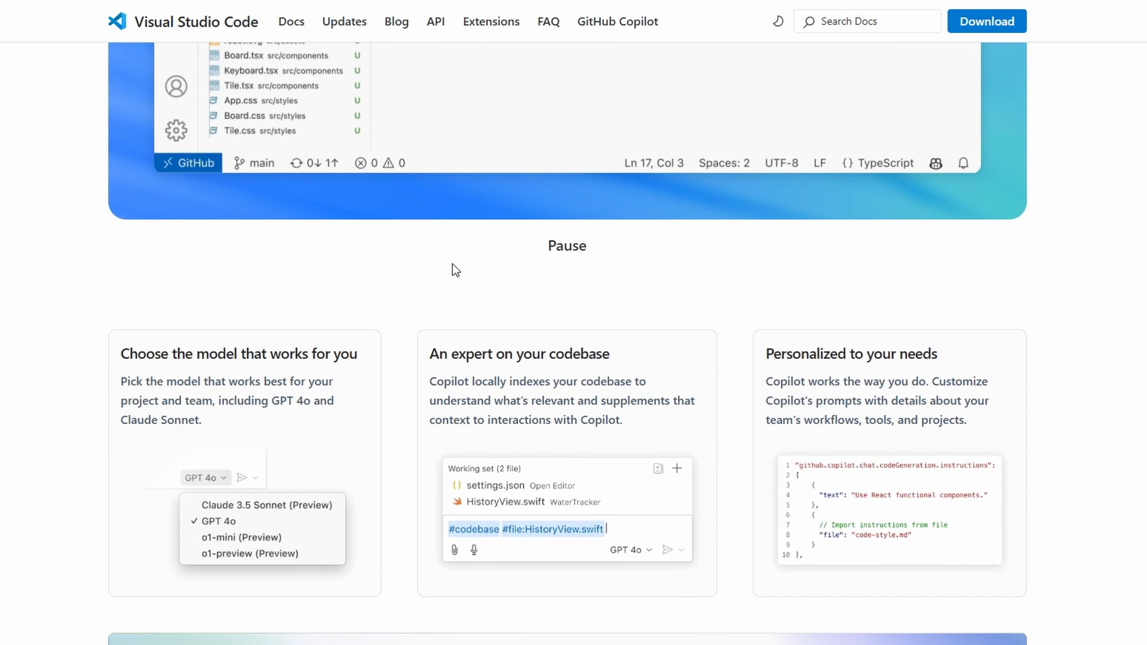
{"action": "scroll", "scroll_direction": "down", "scroll_amount": 3}
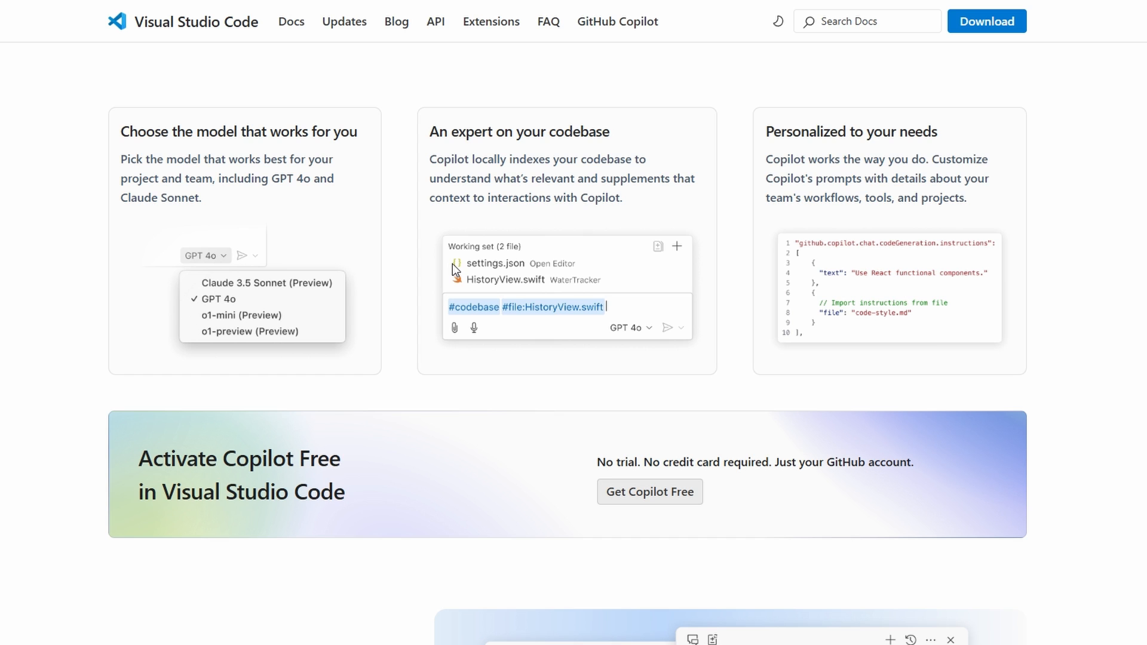
{"action": "scroll", "scroll_direction": "down", "scroll_amount": 3}
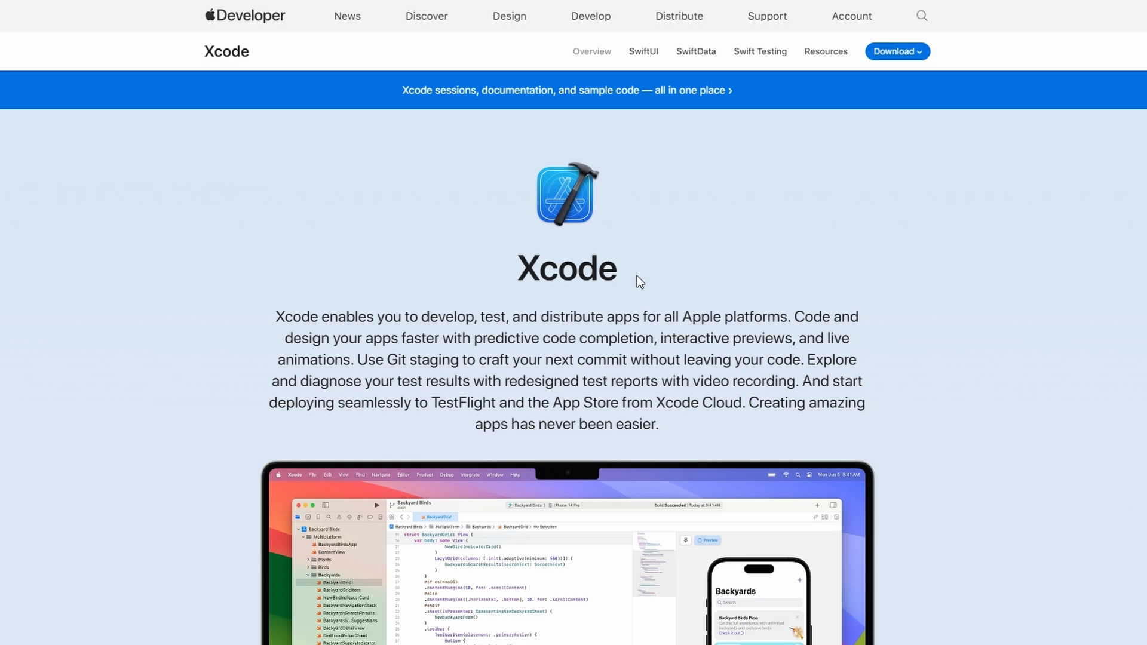
{"action": "mouse_move", "coordinate": [615, 228]}
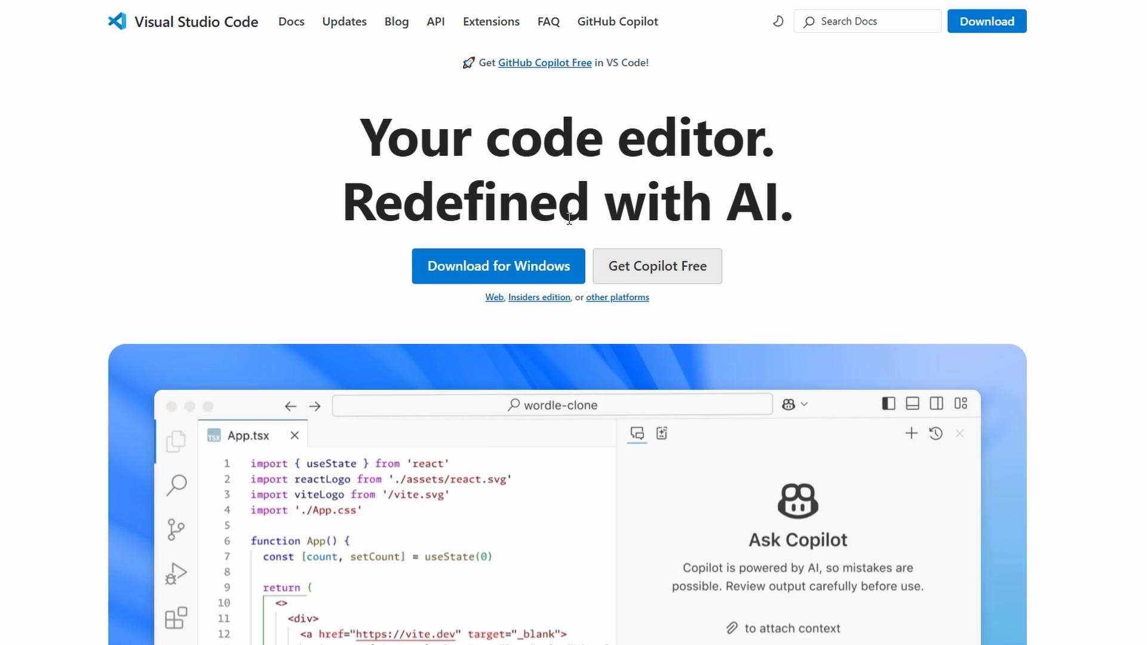
Open the VS Code Extension API docs and read the What can extensions do section.
{"action": "left_click", "coordinate": [434, 22]}
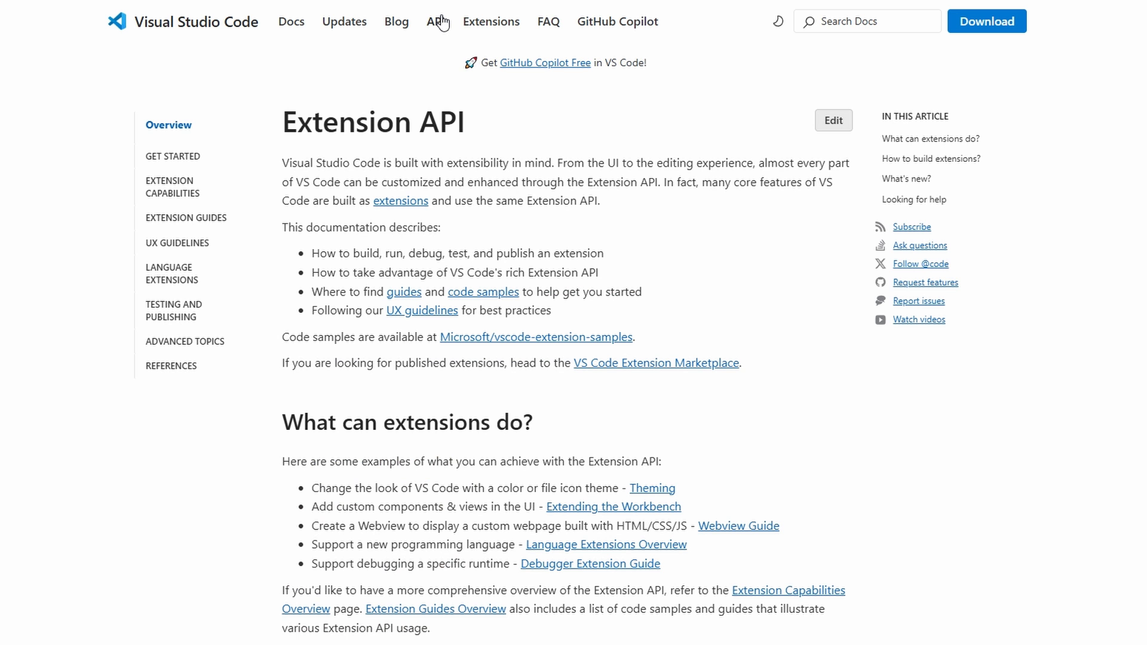
{"action": "scroll", "scroll_direction": "down", "scroll_amount": 3}
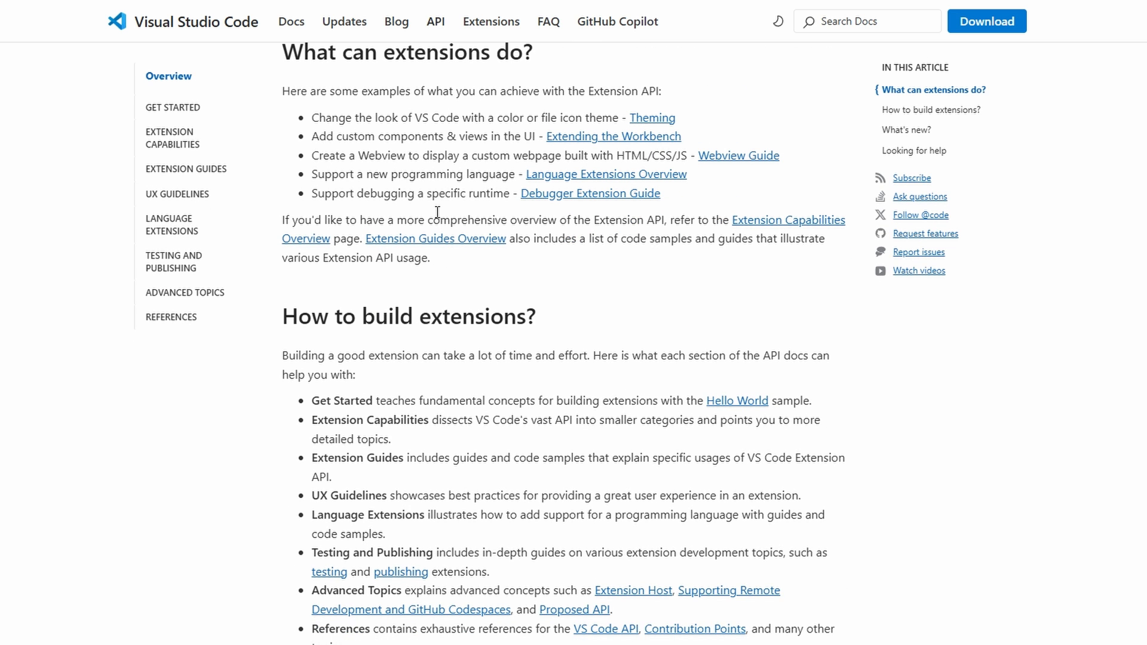